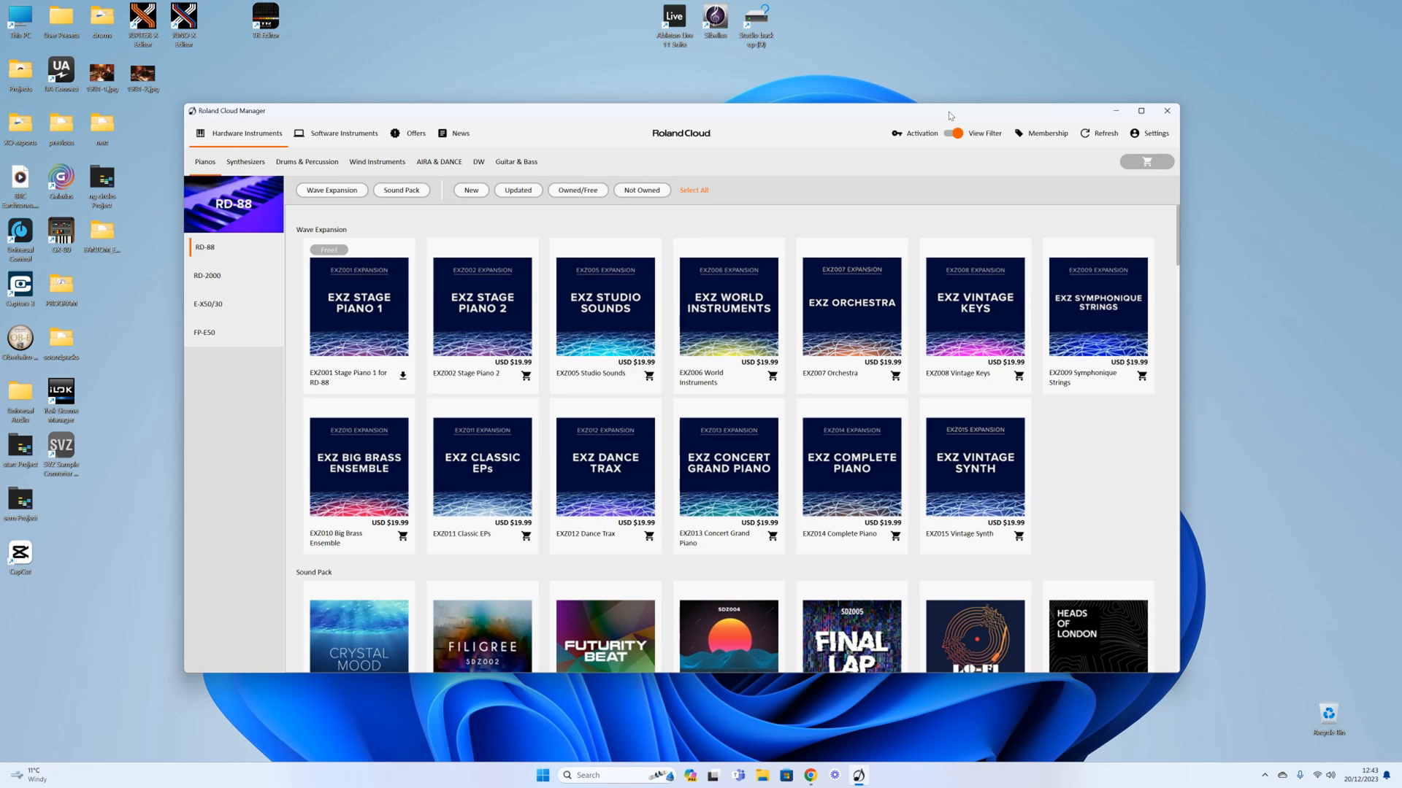
mouse_move(949, 115)
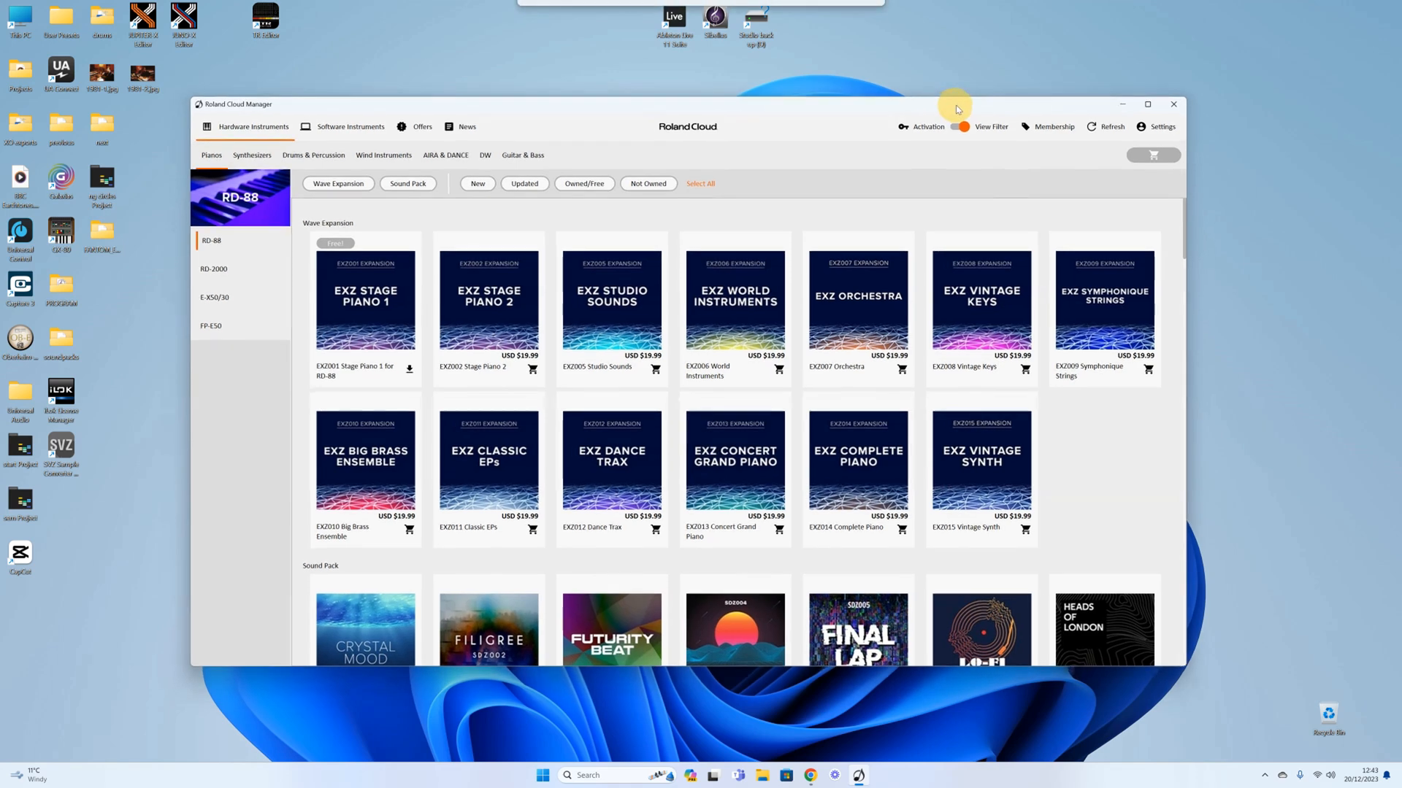
mouse_move(970, 113)
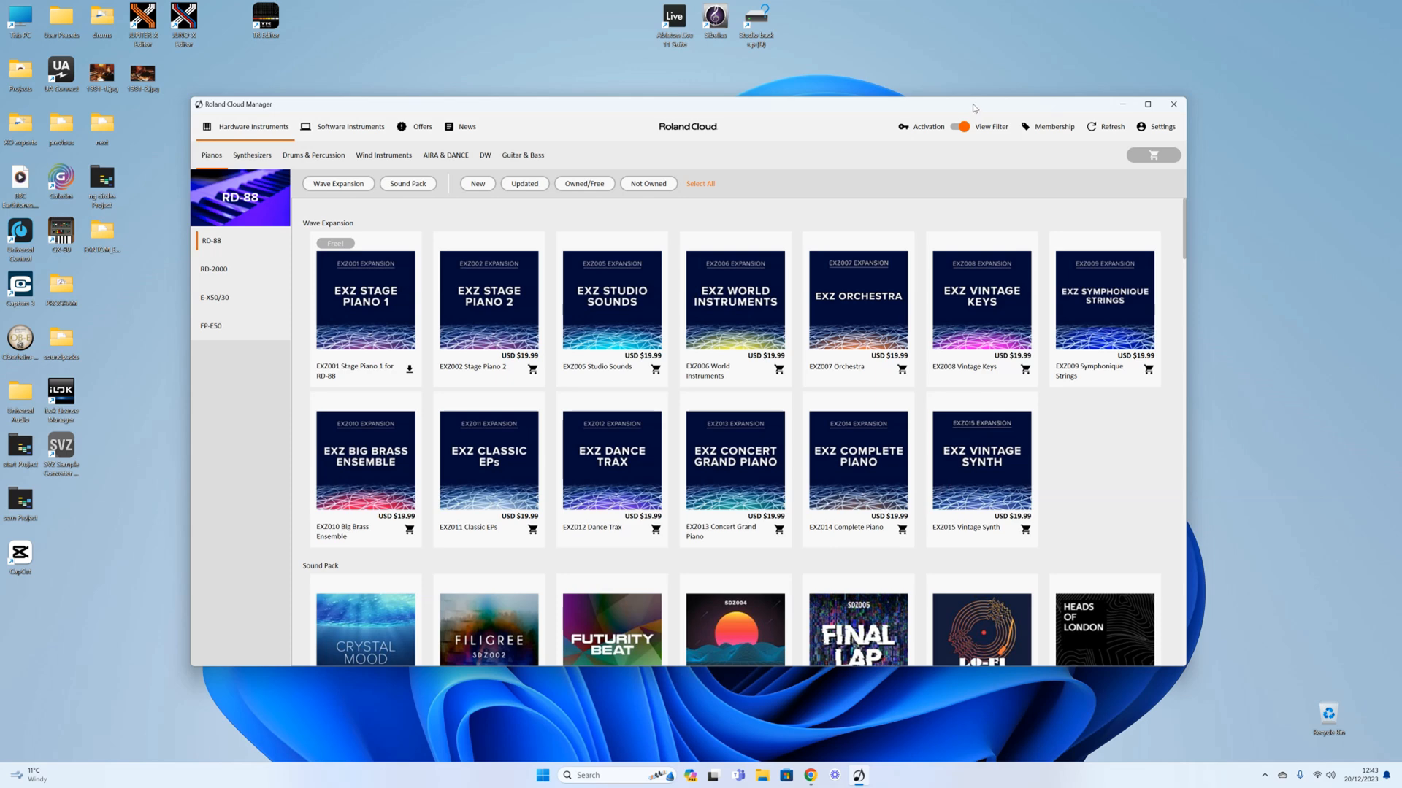
mouse_move(1187, 124)
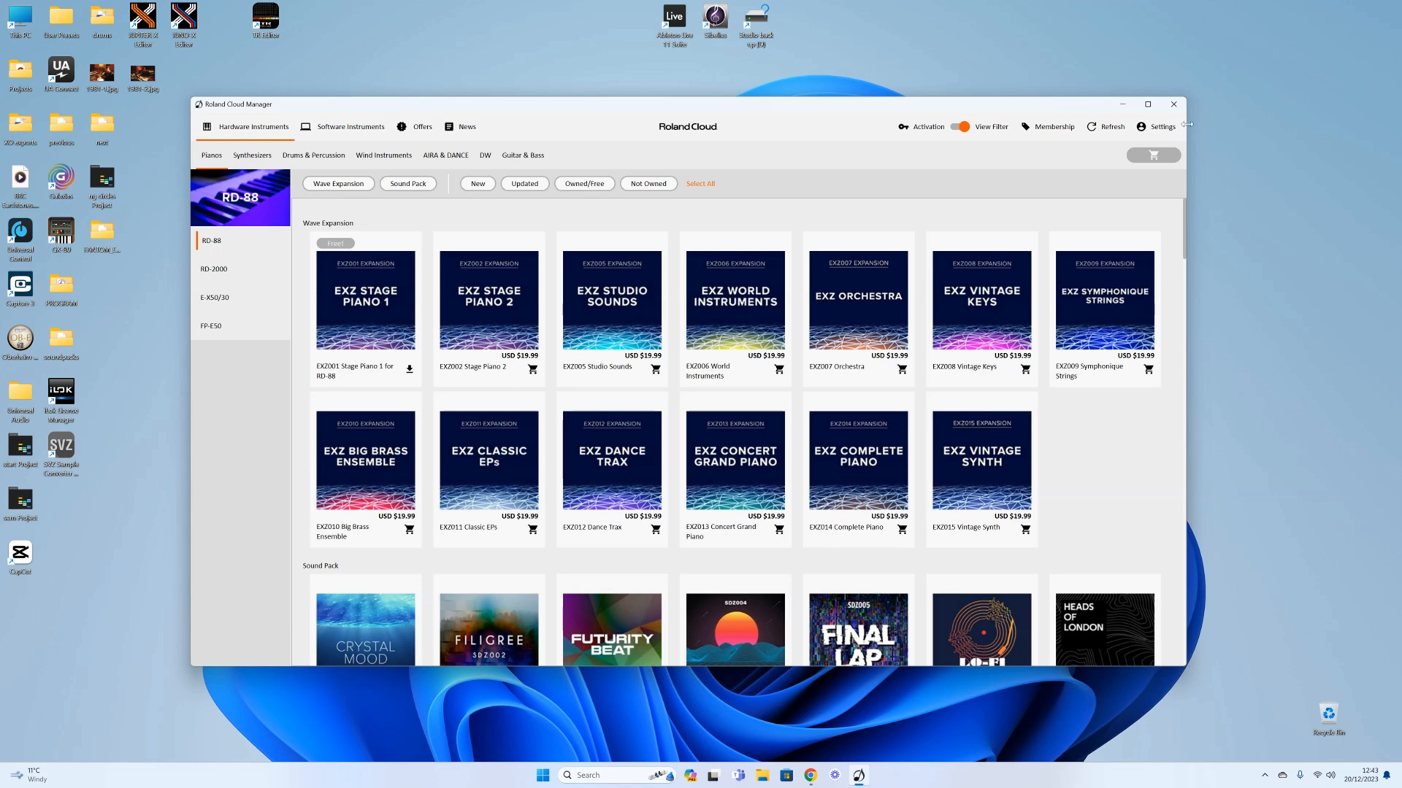
Open About from the Settings dropdown to view the Roland Cloud Manager version.
click(1162, 127)
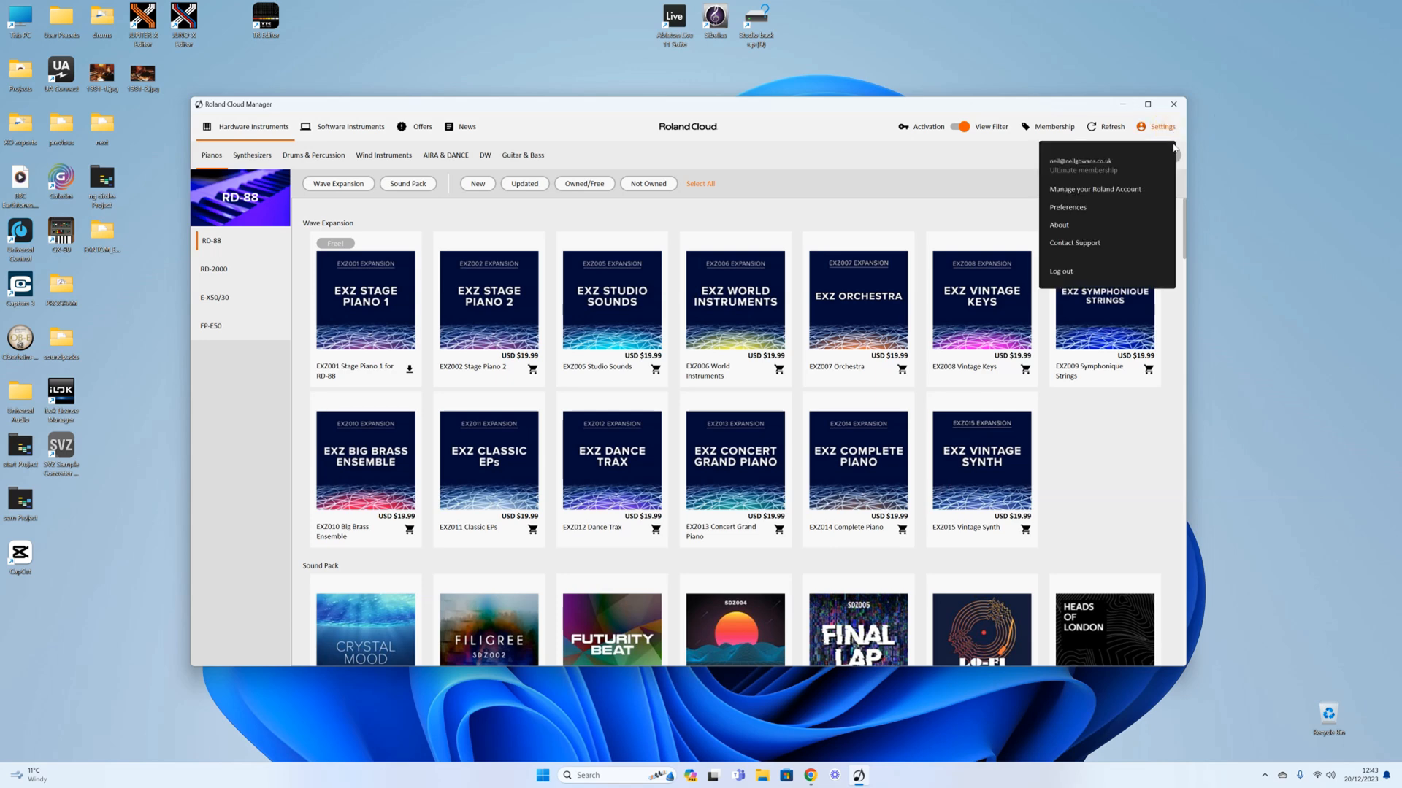
click(1059, 224)
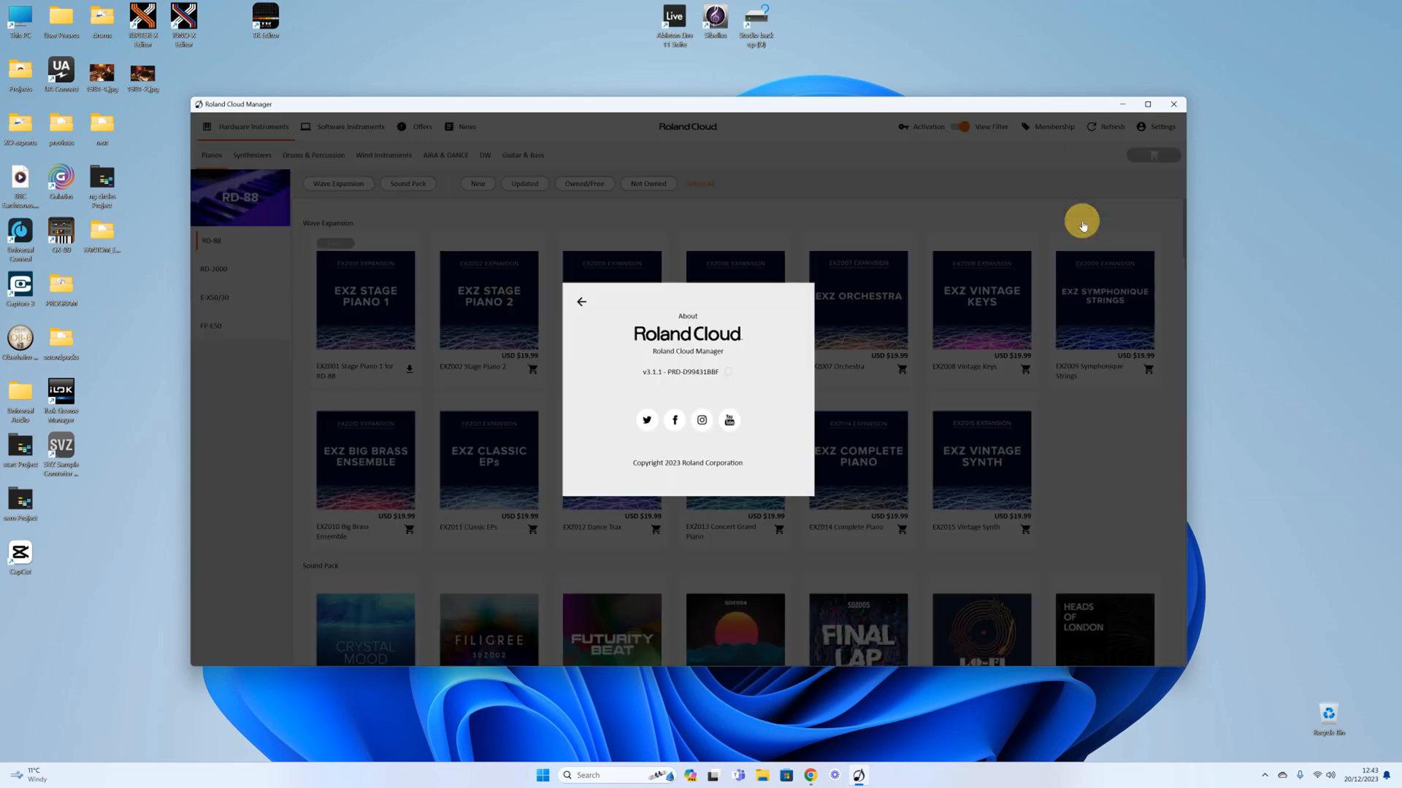
mouse_move(650, 383)
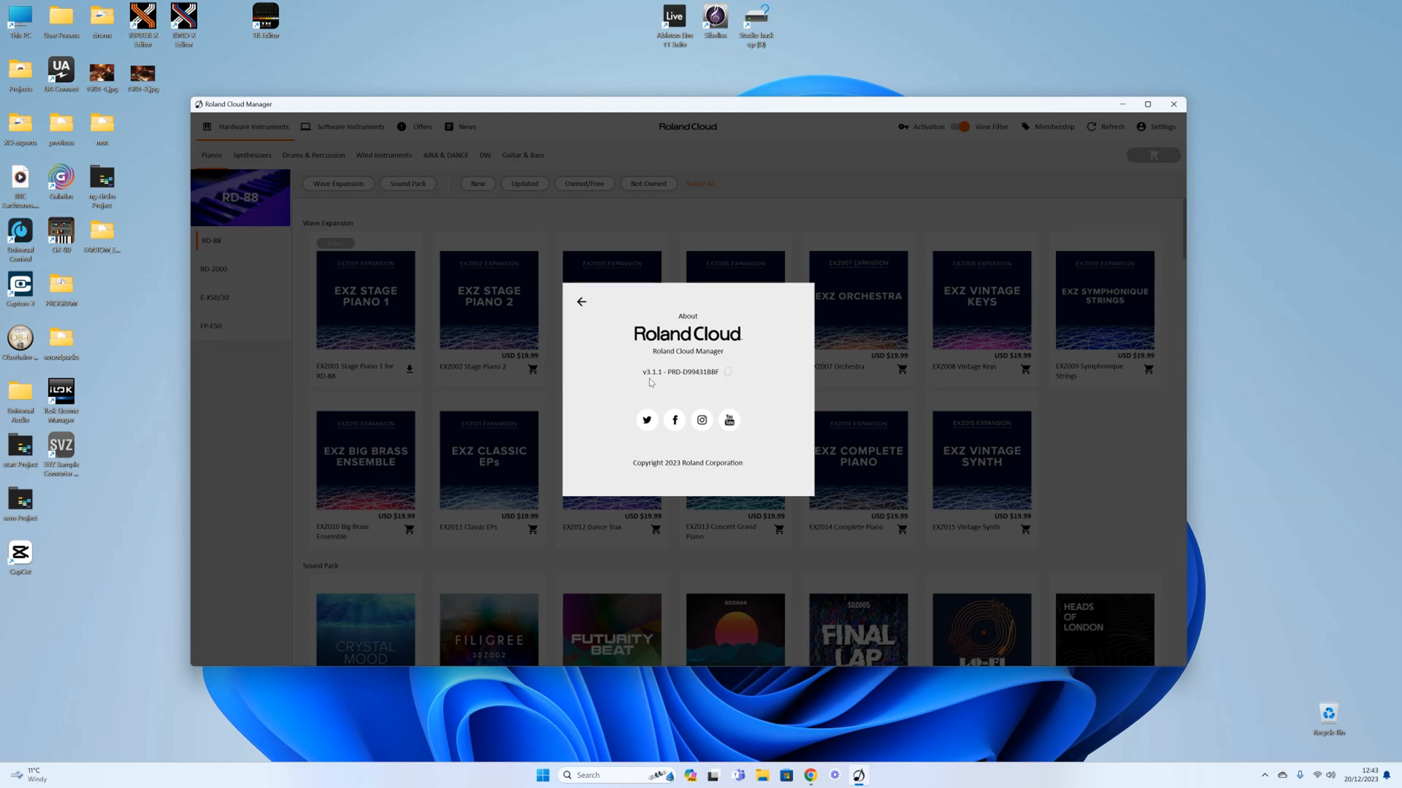
mouse_move(671, 342)
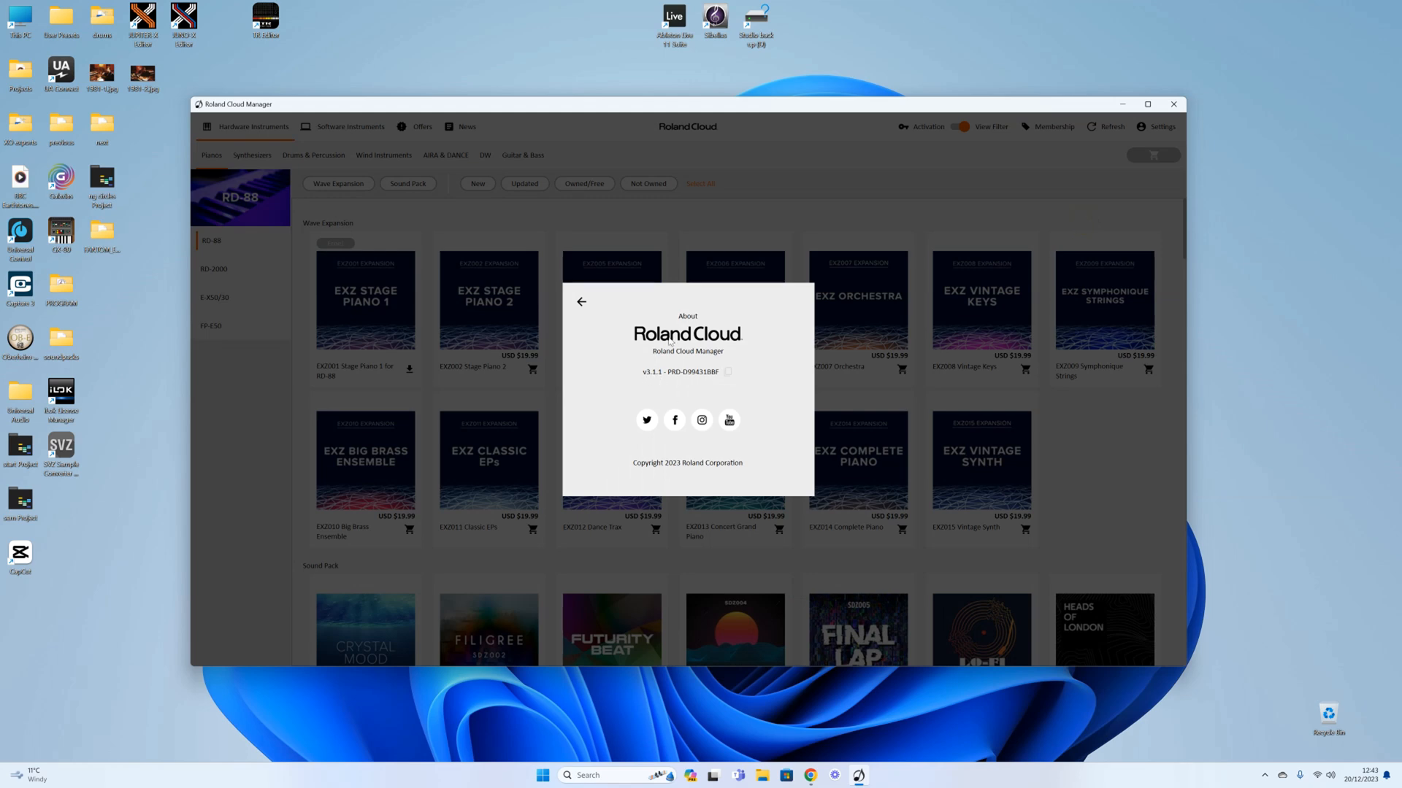
Close About and show Synthesizers > FANTOM-6/7/8 EX, listing the free SH-101 ACB Expansion.
click(581, 301)
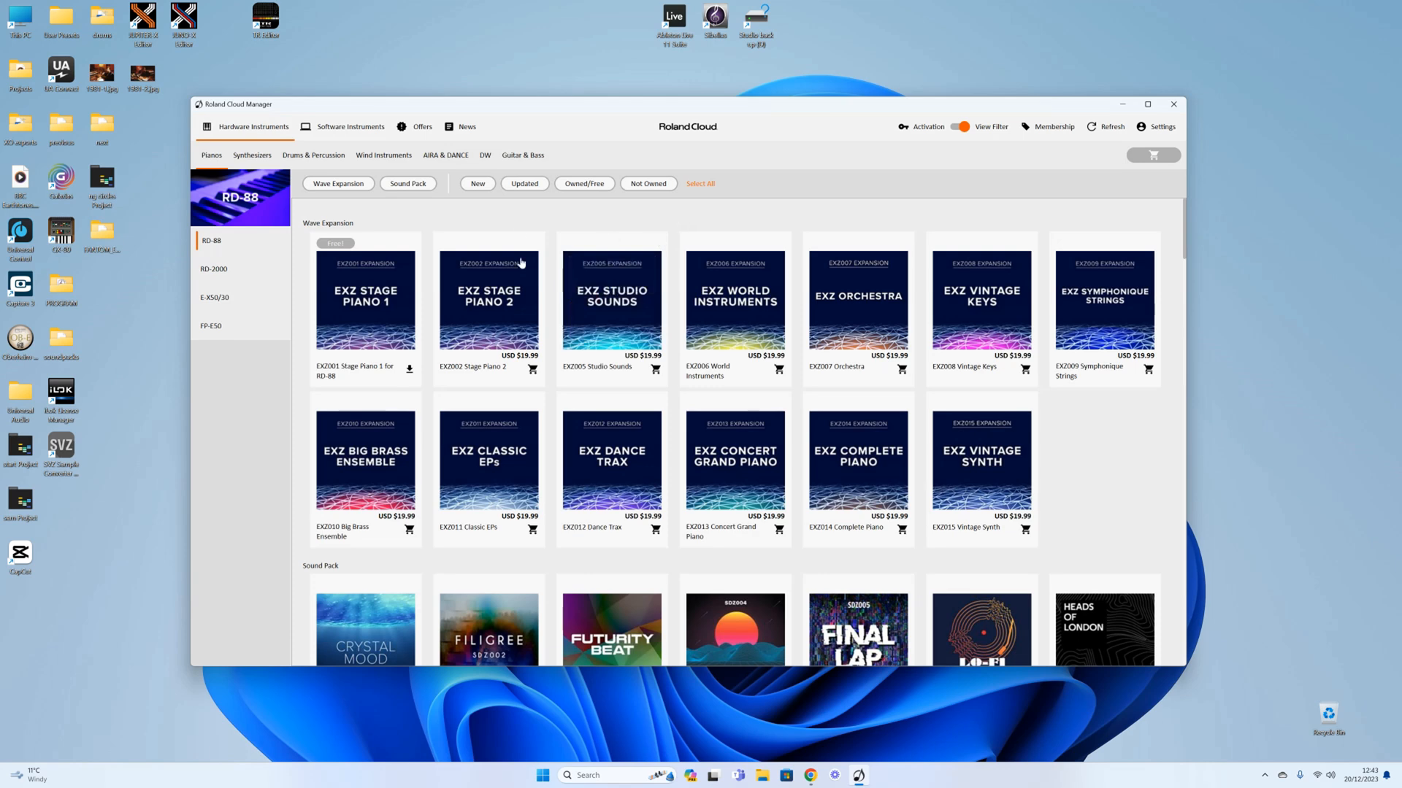
mouse_move(1140, 489)
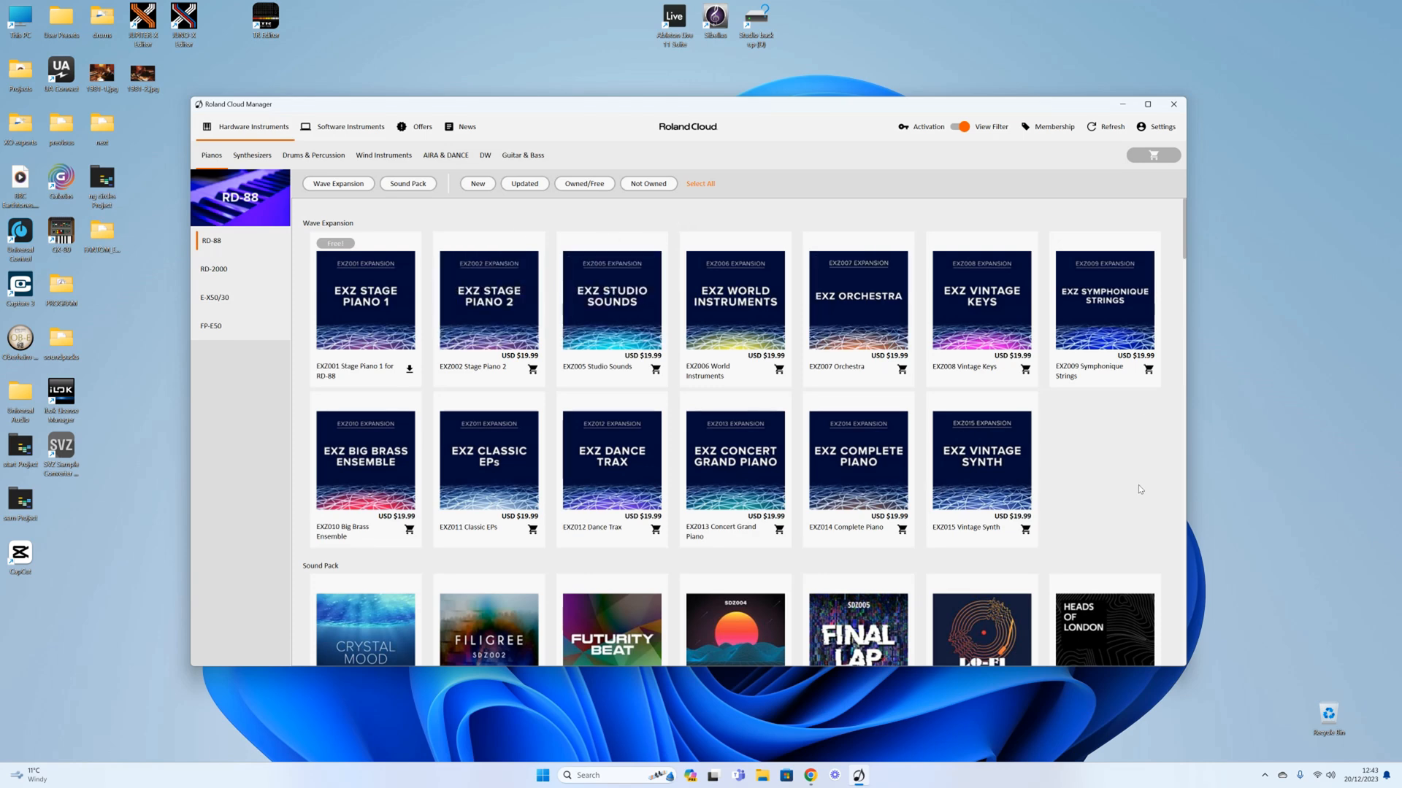
mouse_move(1144, 483)
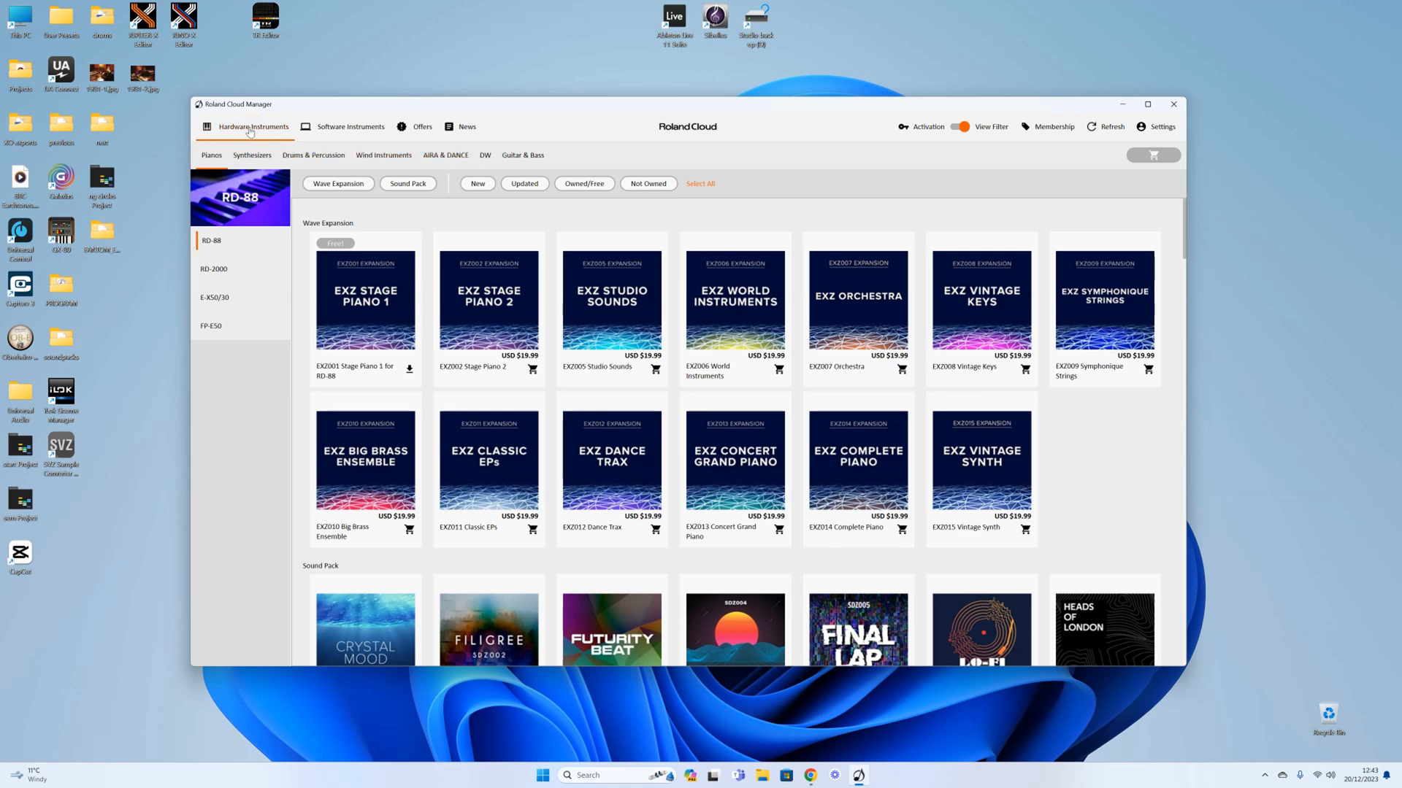
click(252, 155)
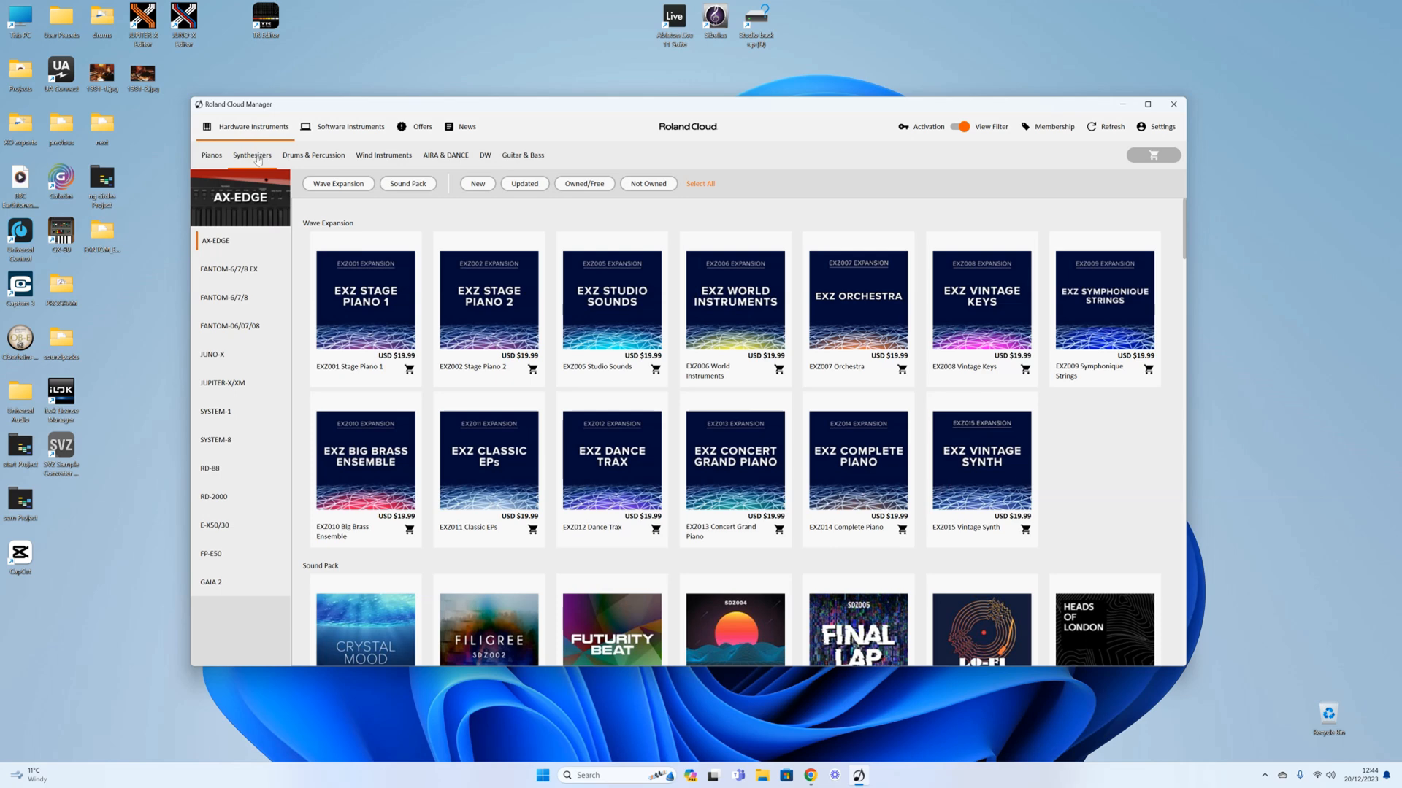
click(228, 269)
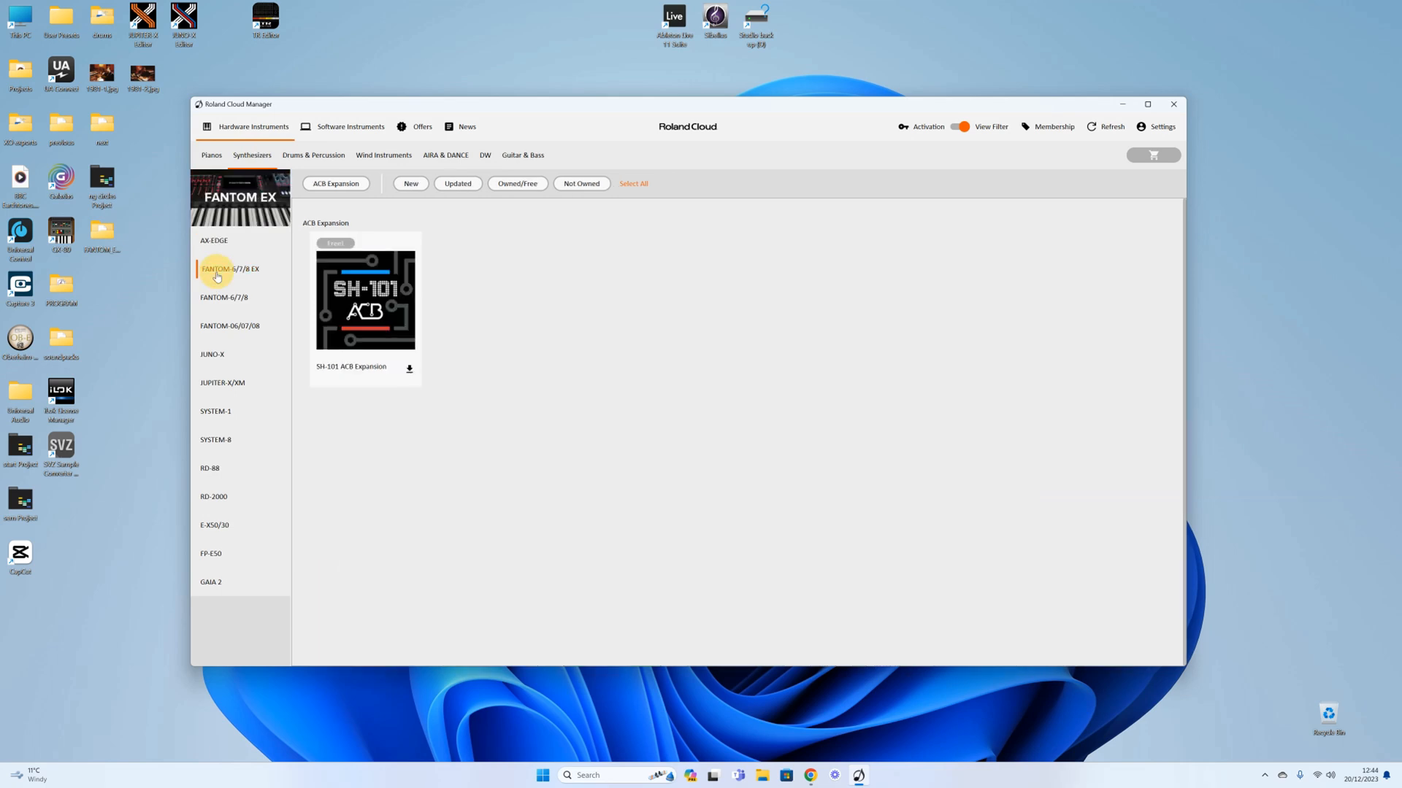
mouse_move(329, 261)
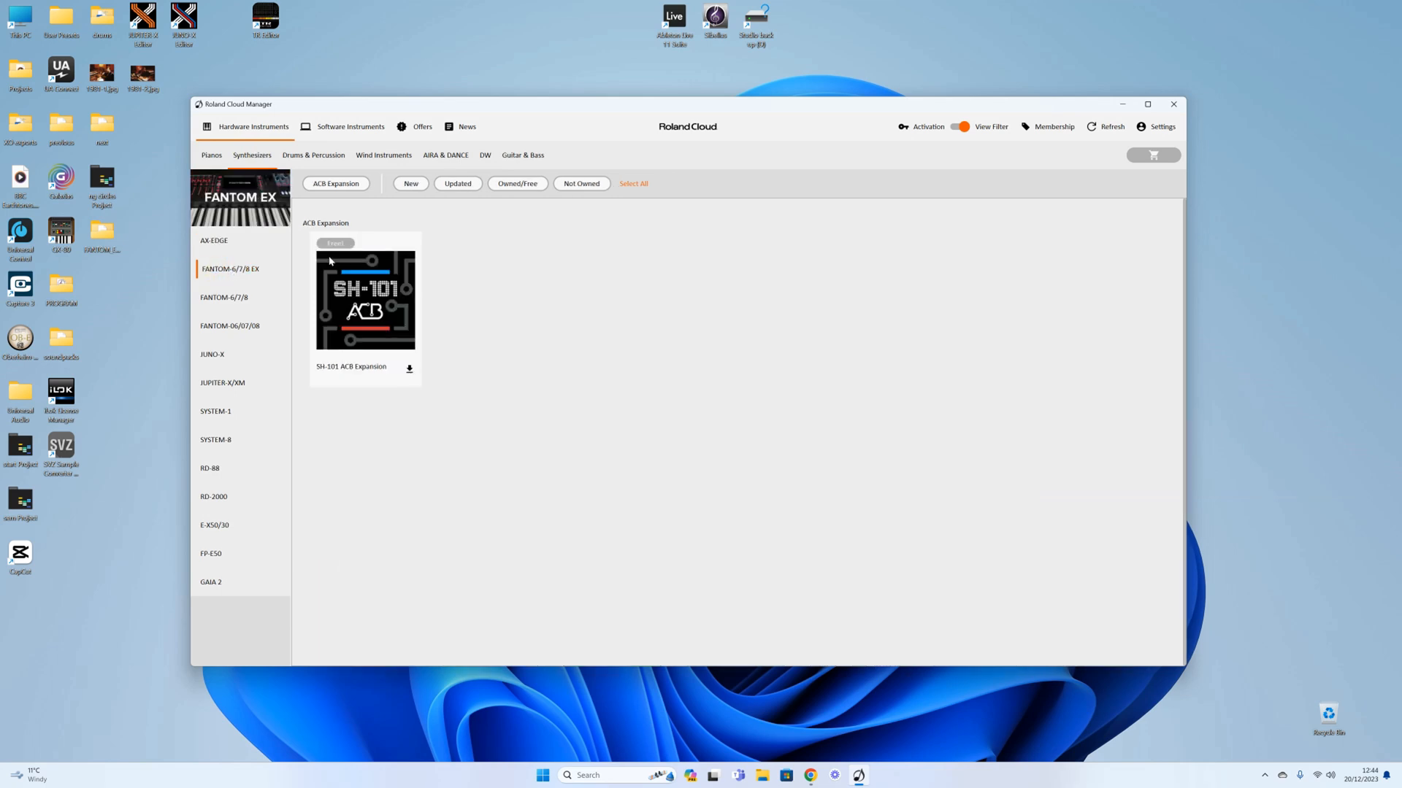
mouse_move(365, 299)
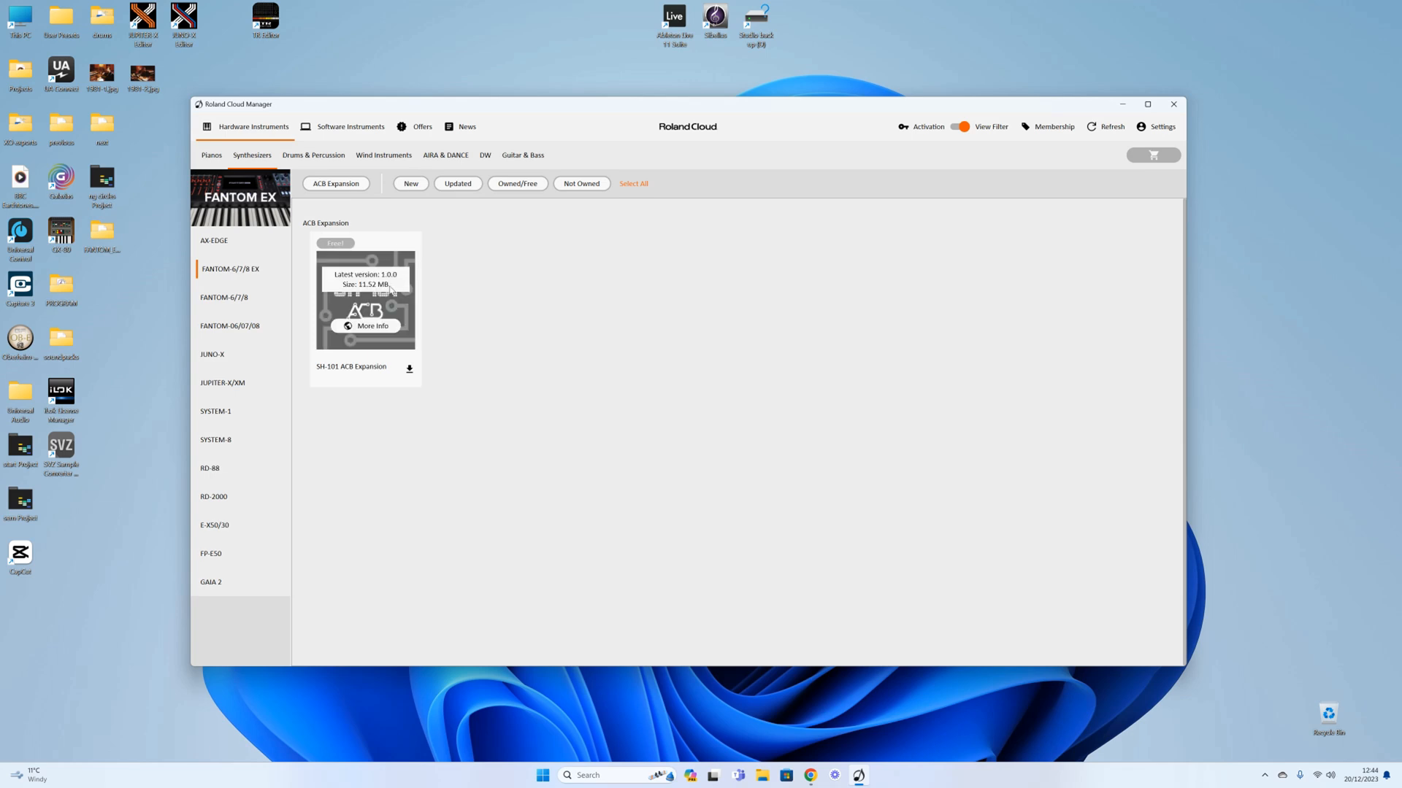
mouse_move(362, 409)
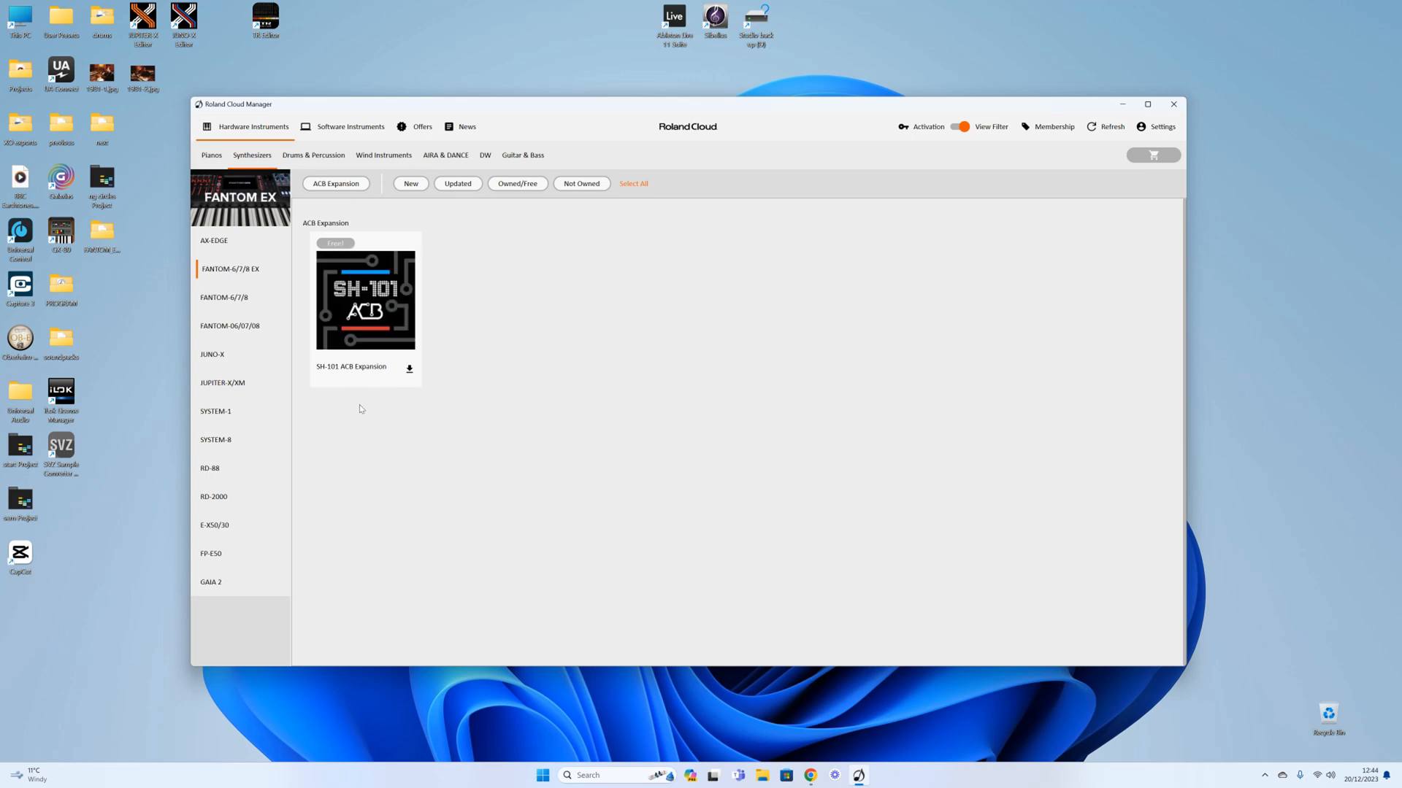
mouse_move(483, 447)
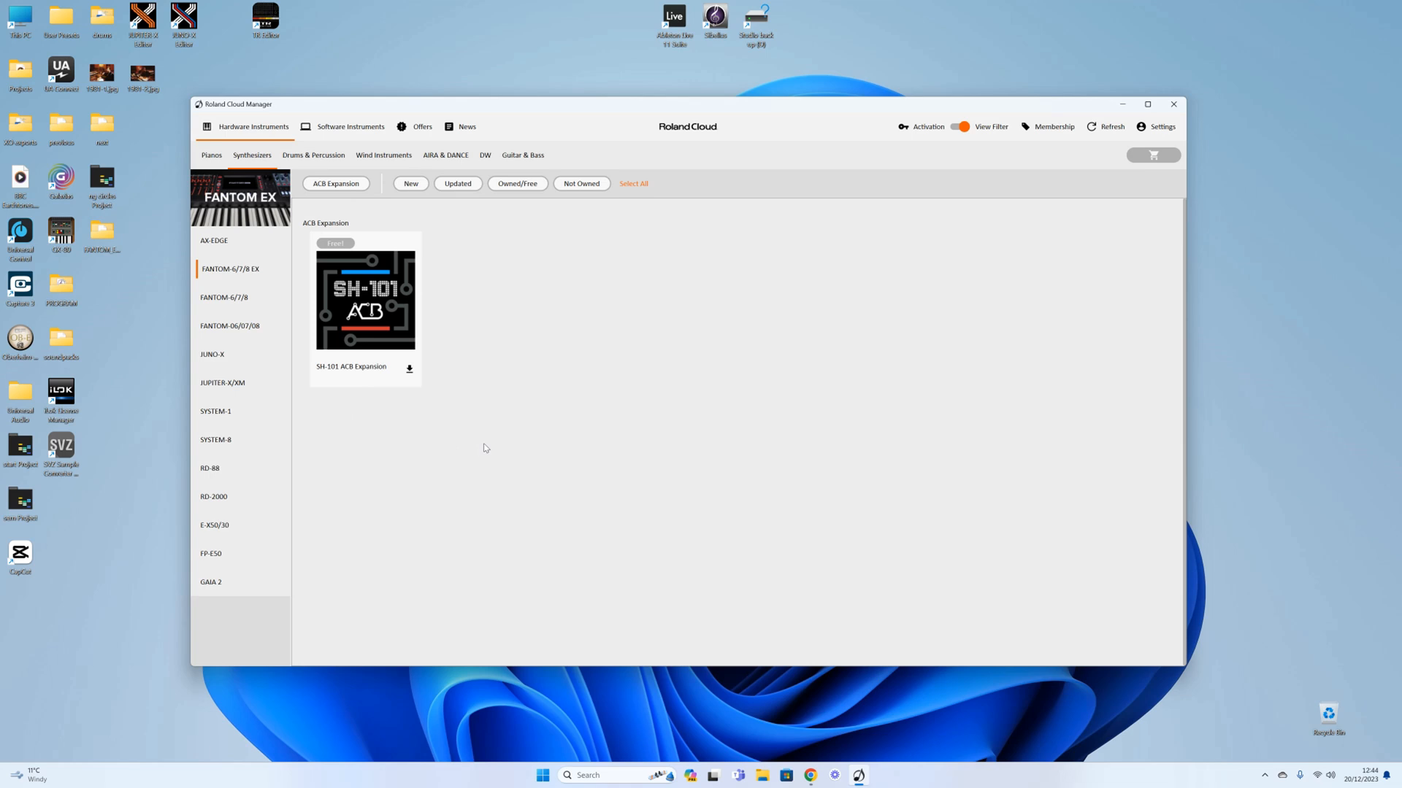
mouse_move(483, 444)
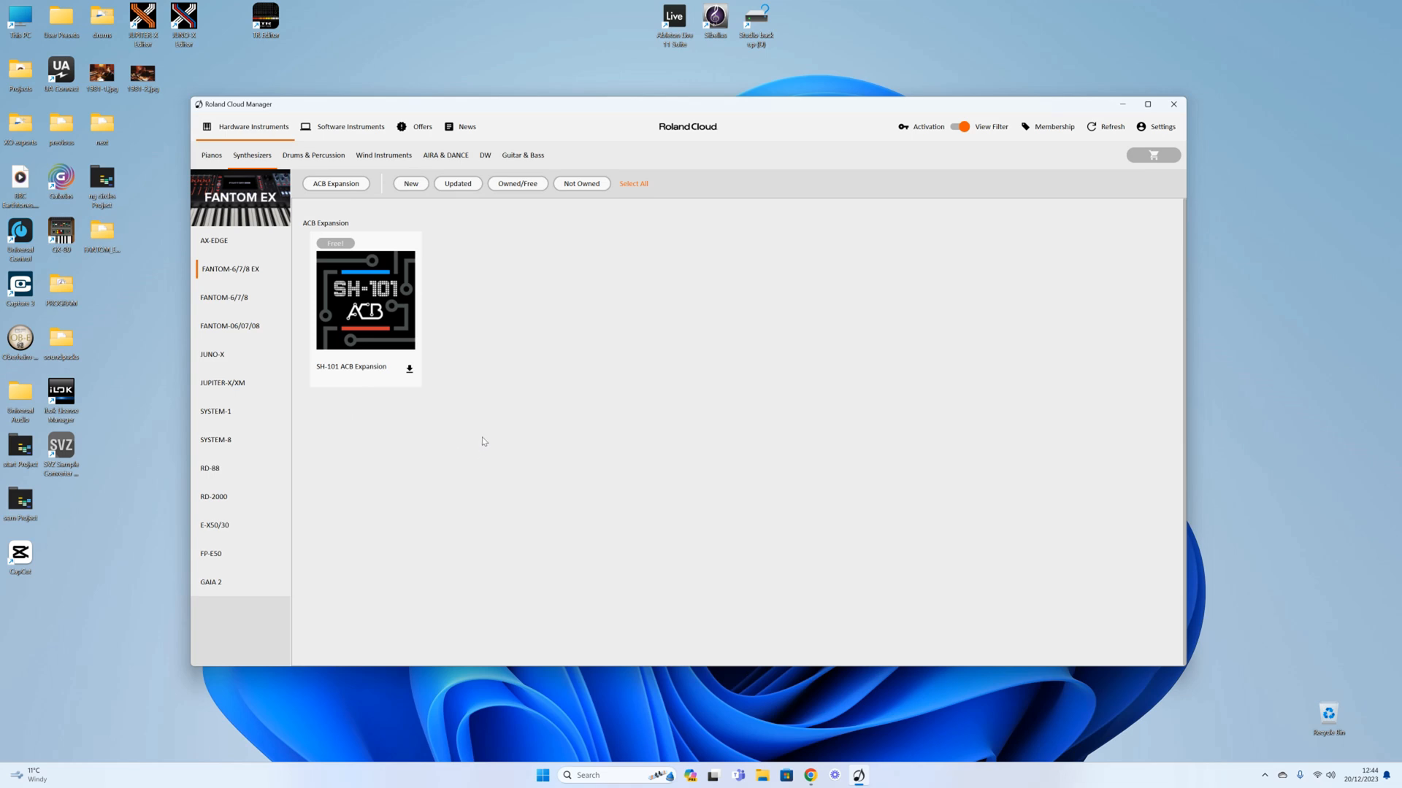
mouse_move(408, 370)
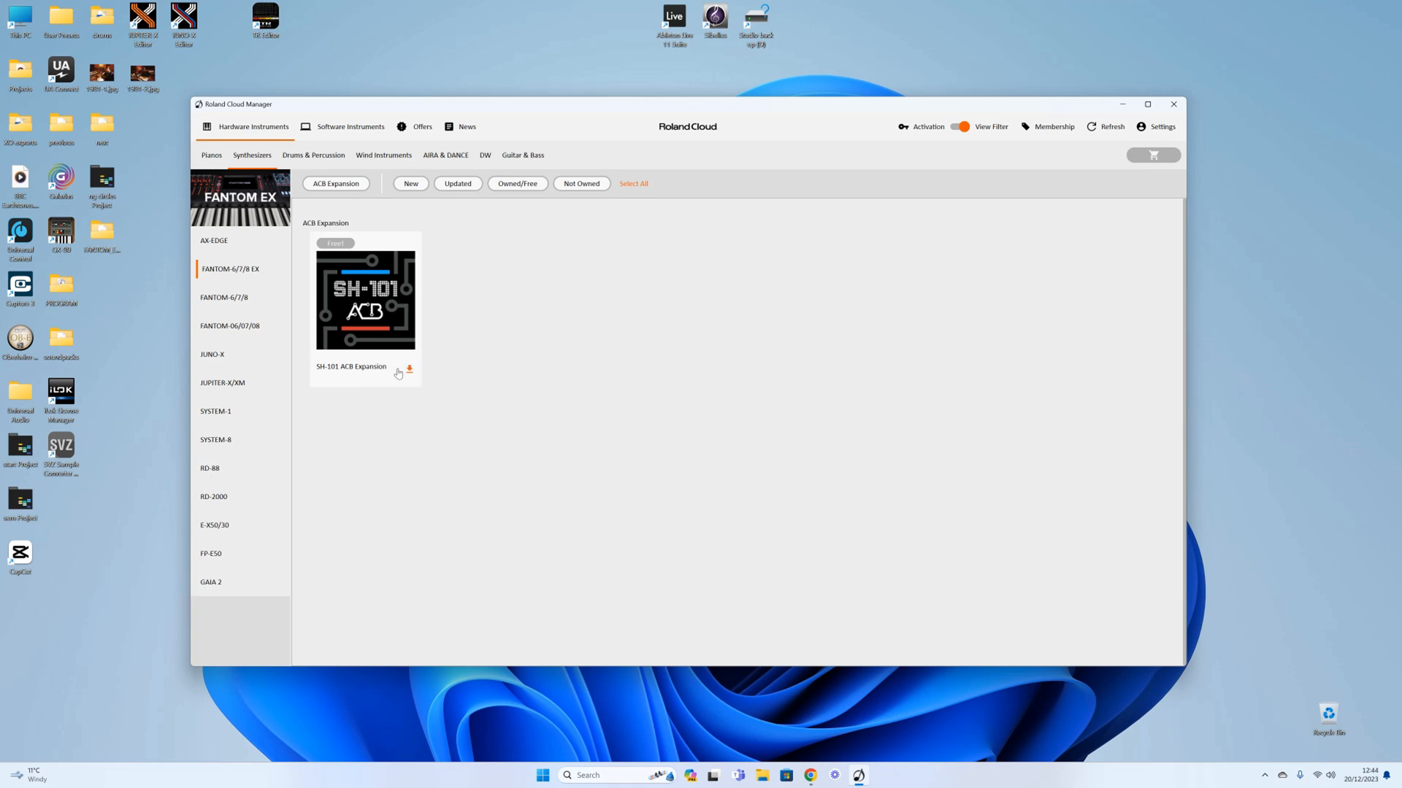
Start downloading the SH-101 ACB Expansion with Desktop chosen as the destination folder.
click(409, 370)
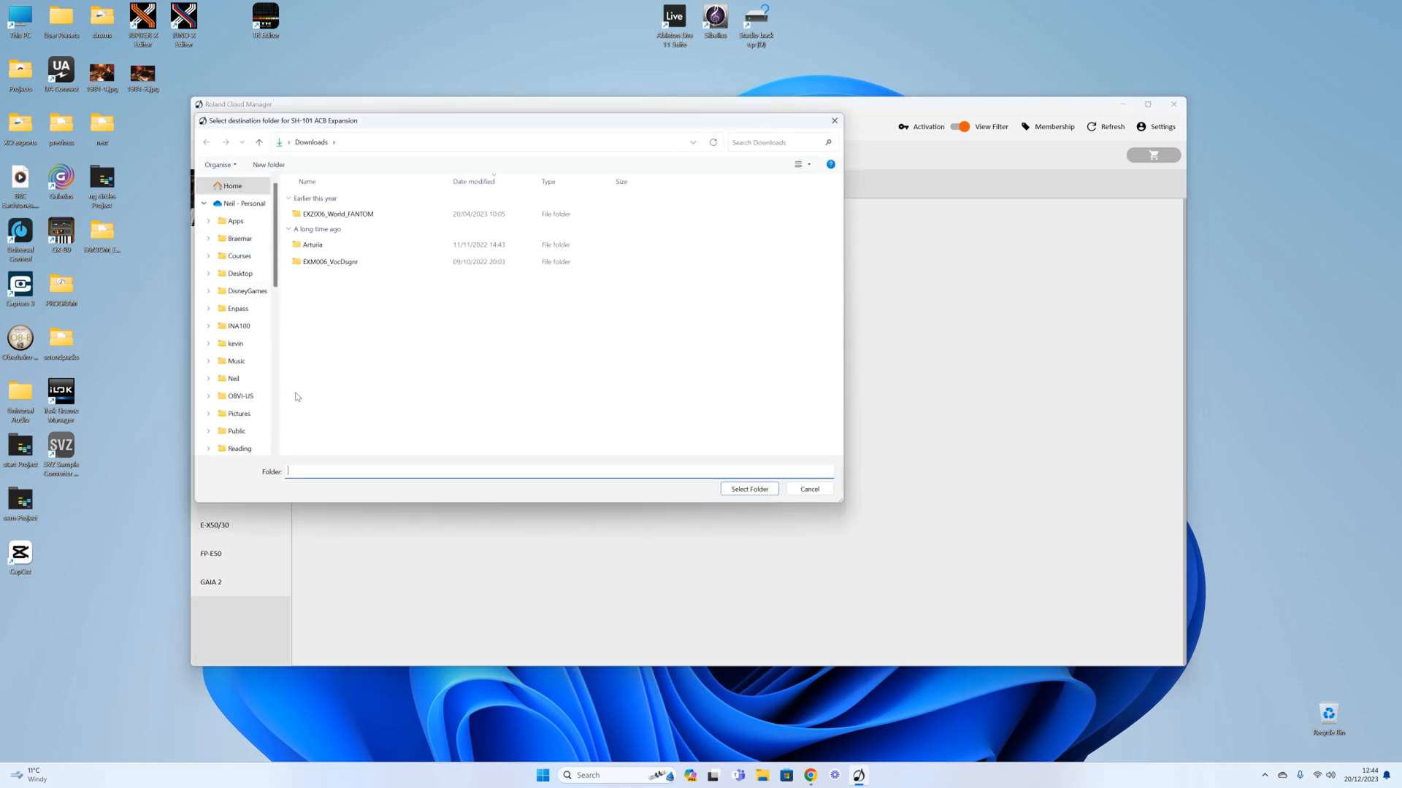
scroll(down, 3)
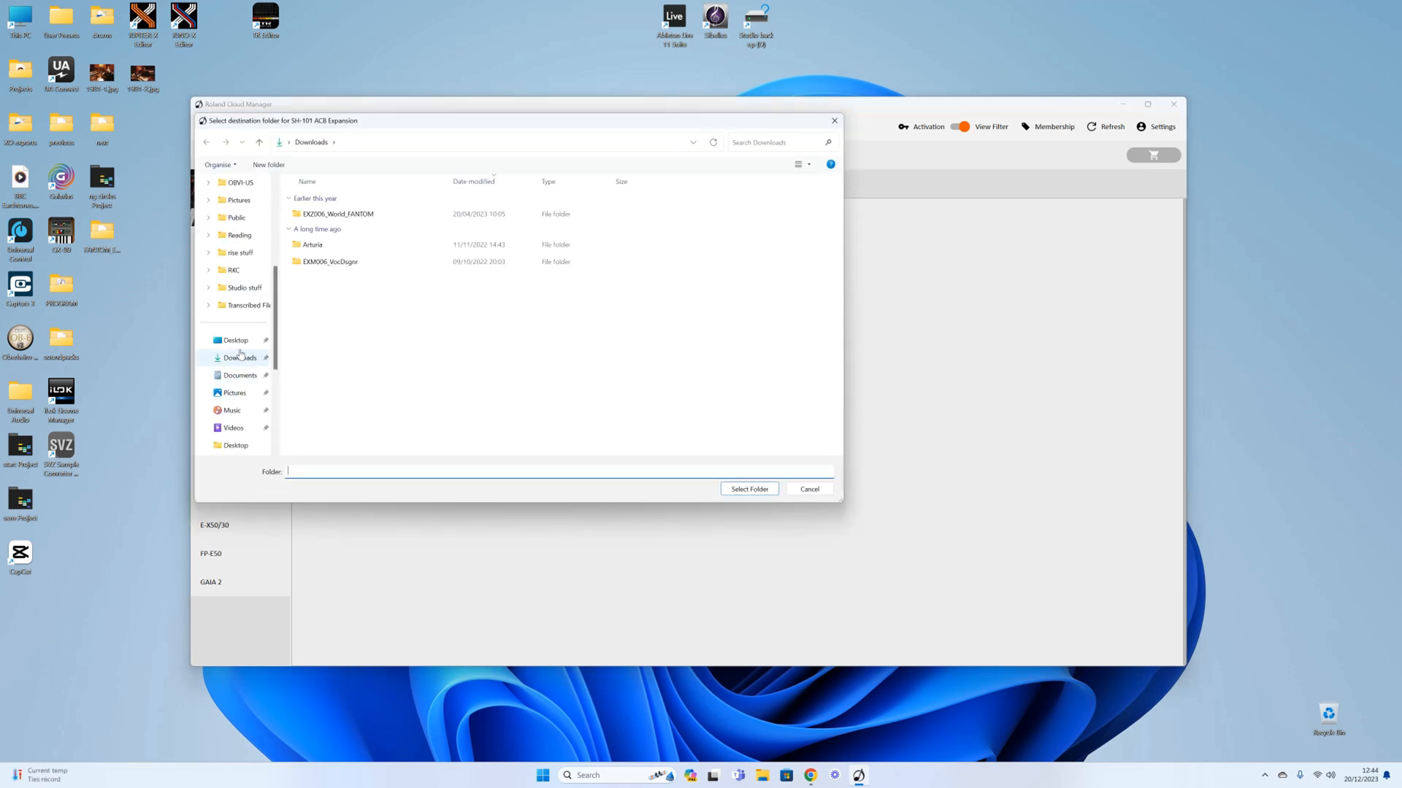
click(236, 339)
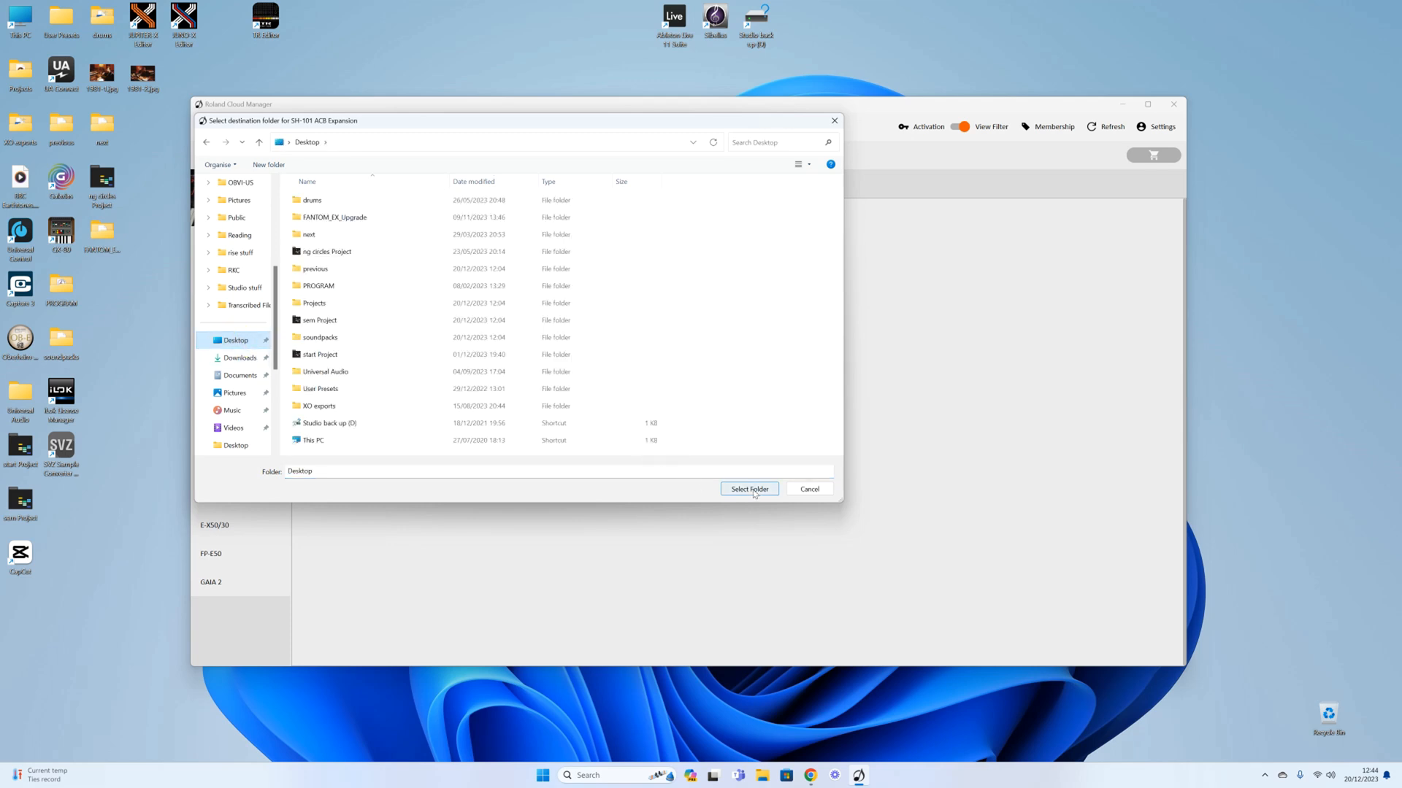
Confirm Desktop as the folder and let the SH-101 ACB Expansion download finish.
click(749, 489)
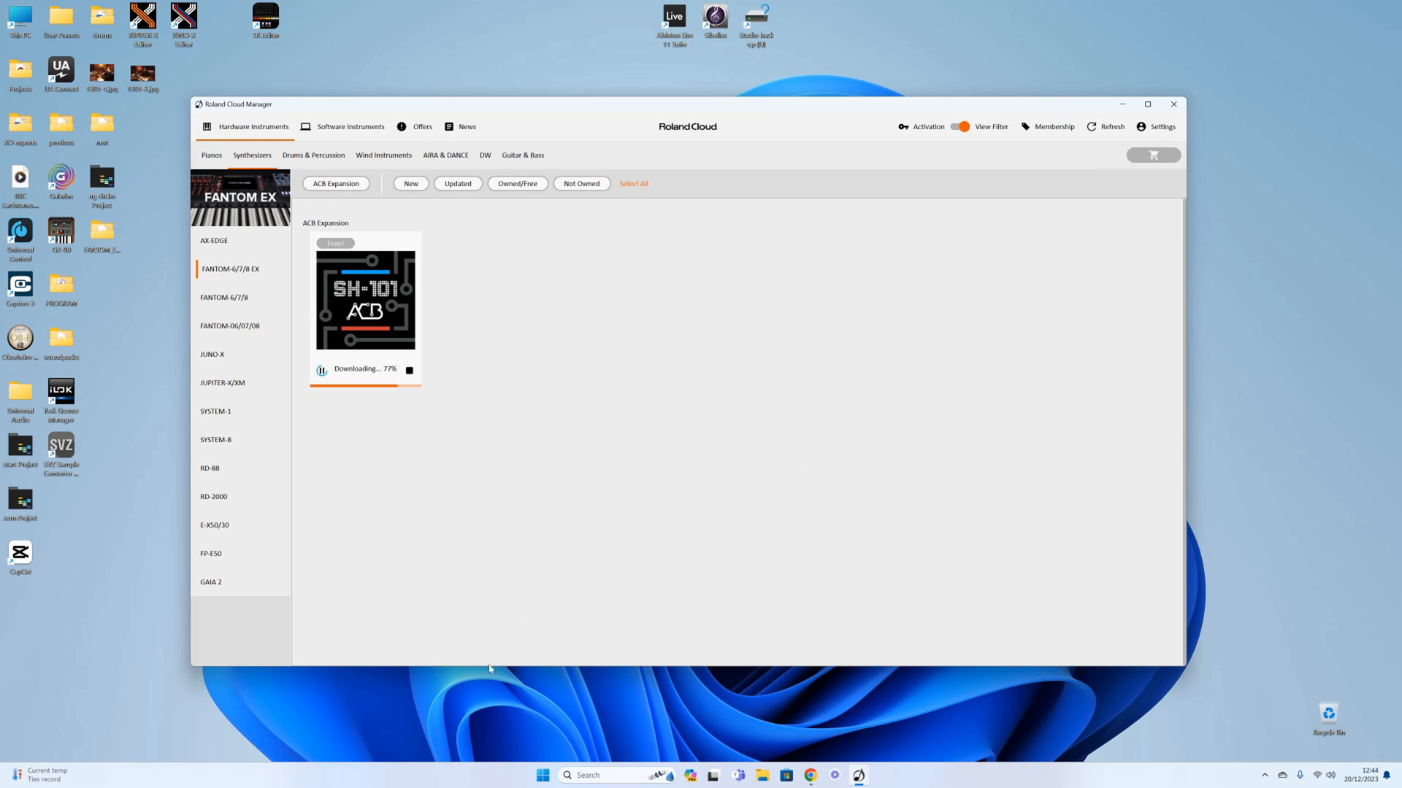
mouse_move(705, 474)
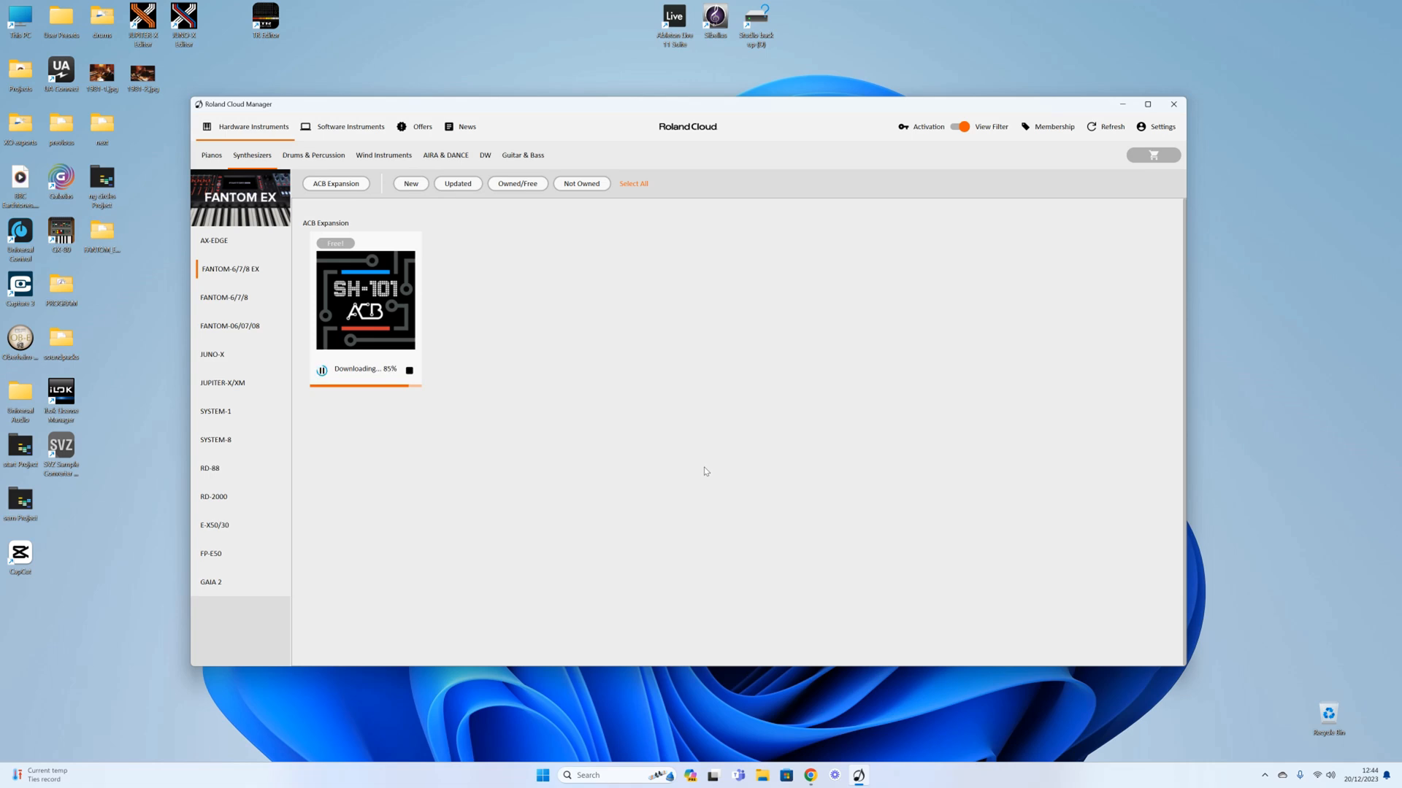
mouse_move(801, 116)
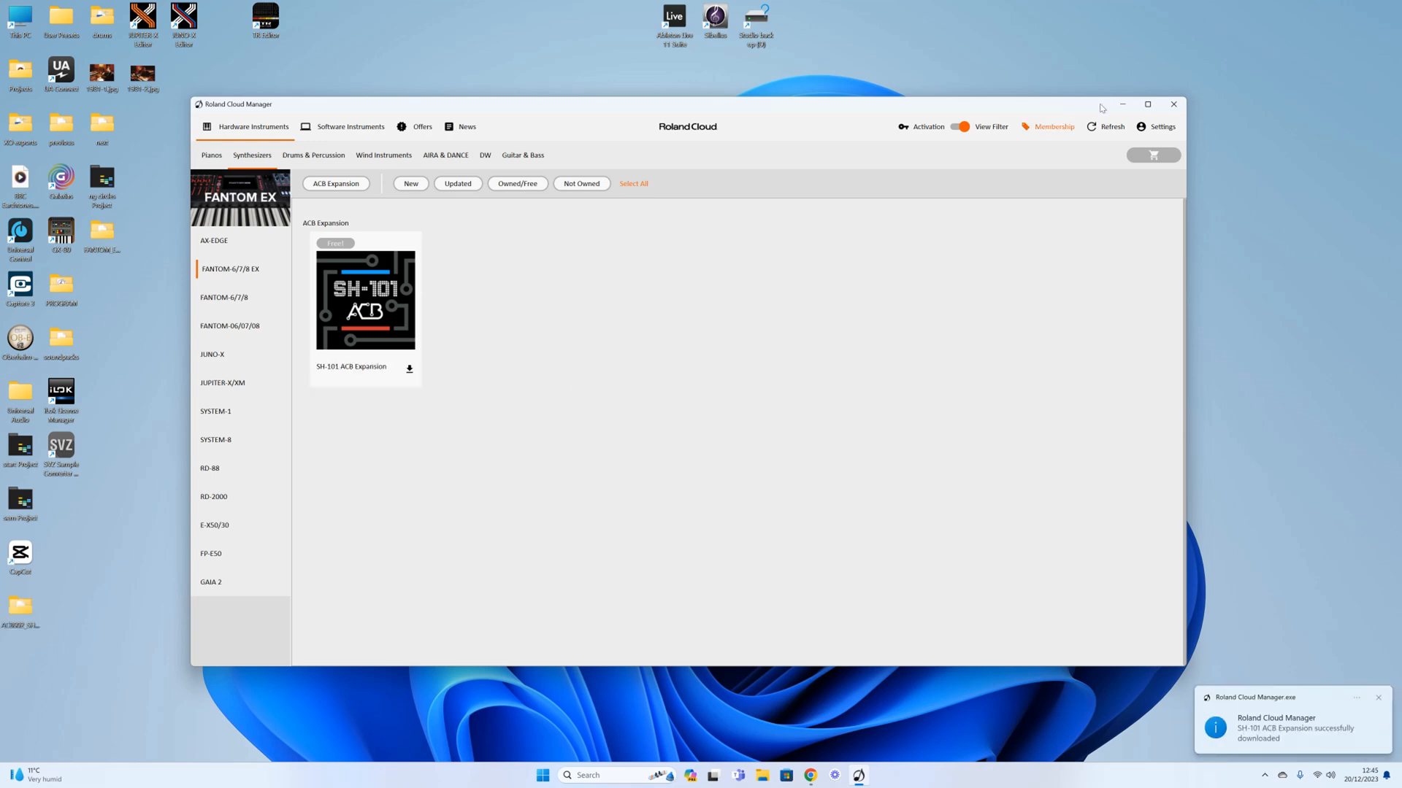
mouse_move(1174, 104)
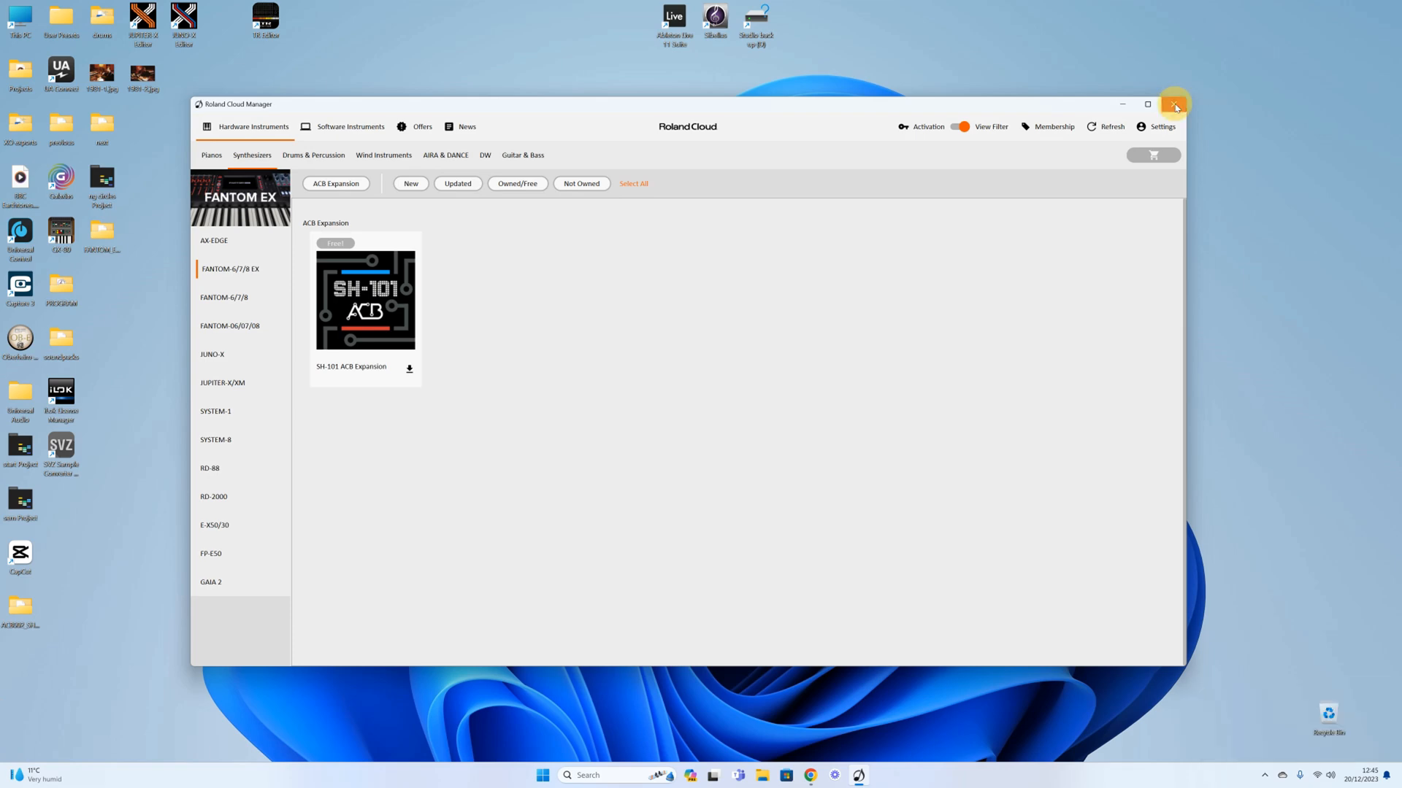
Close Roland Cloud Manager and browse the five files in ACB002_SH101_FANTOM_EX.
click(1174, 104)
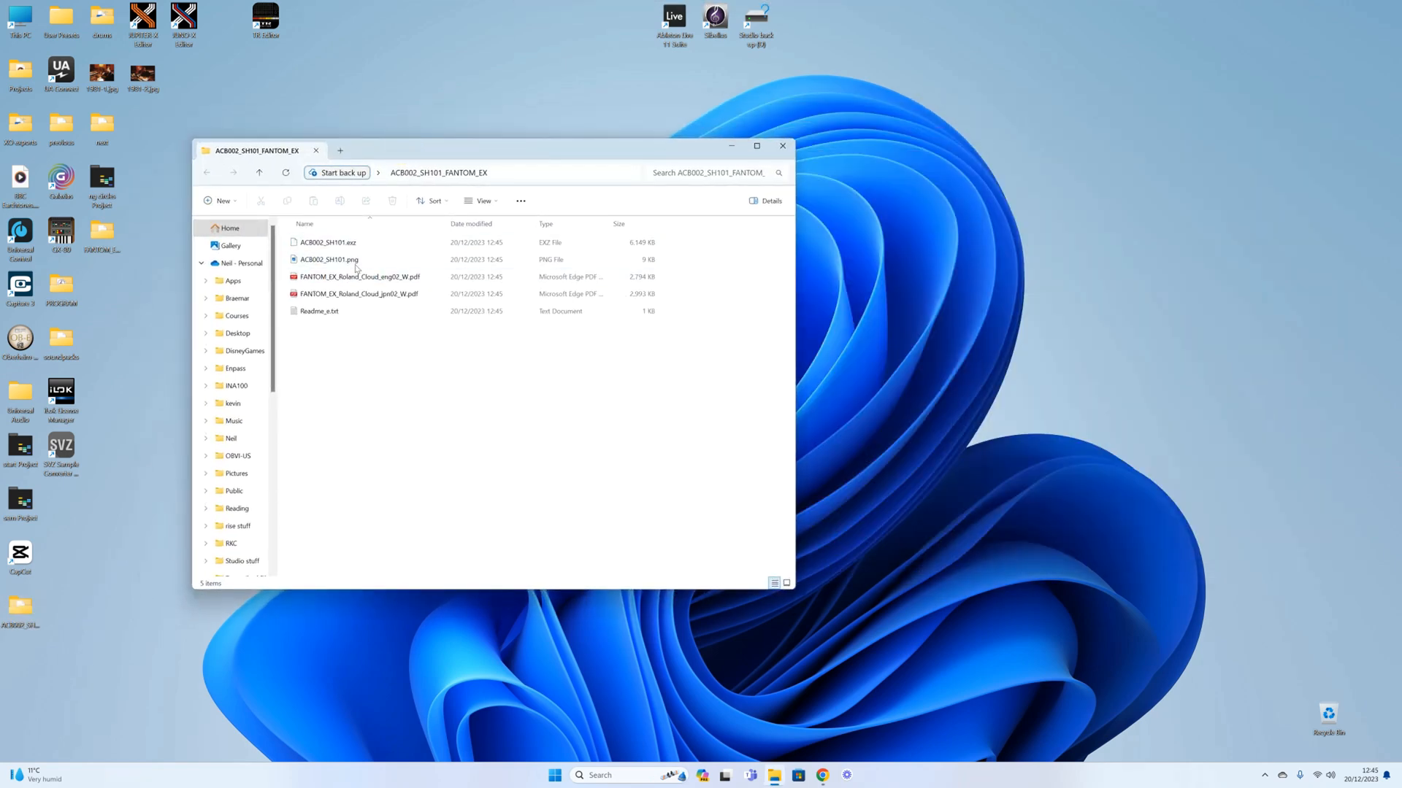
click(327, 243)
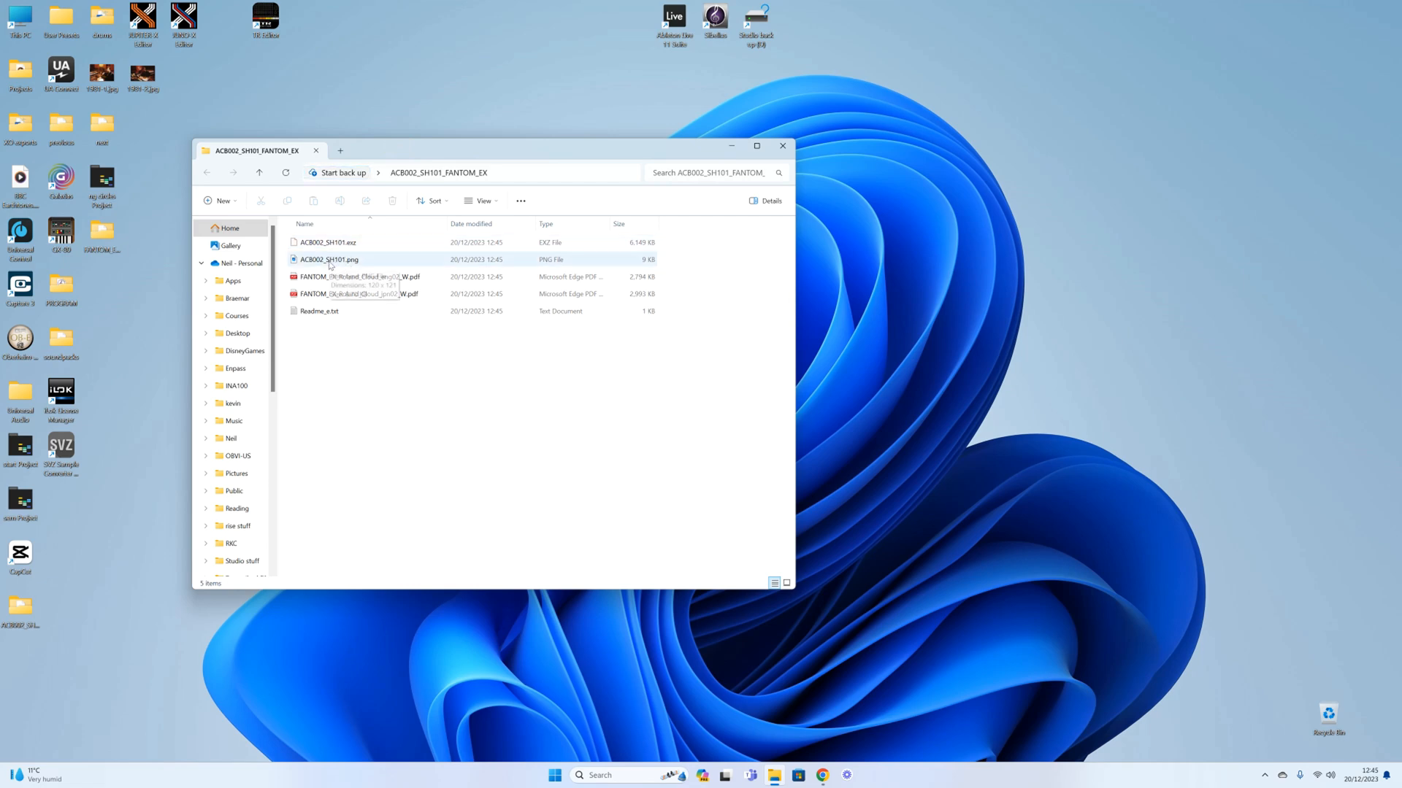
mouse_move(329, 259)
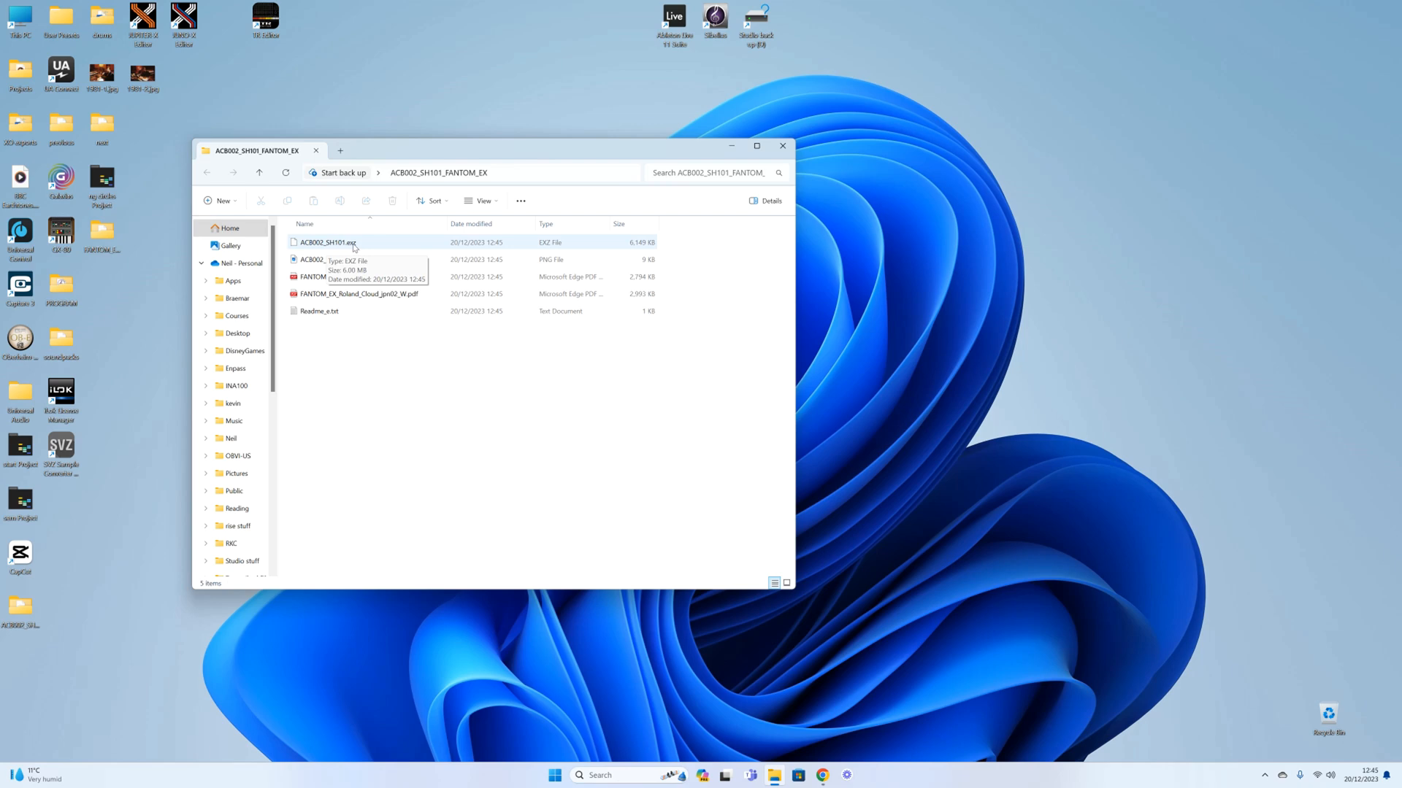
mouse_move(354, 248)
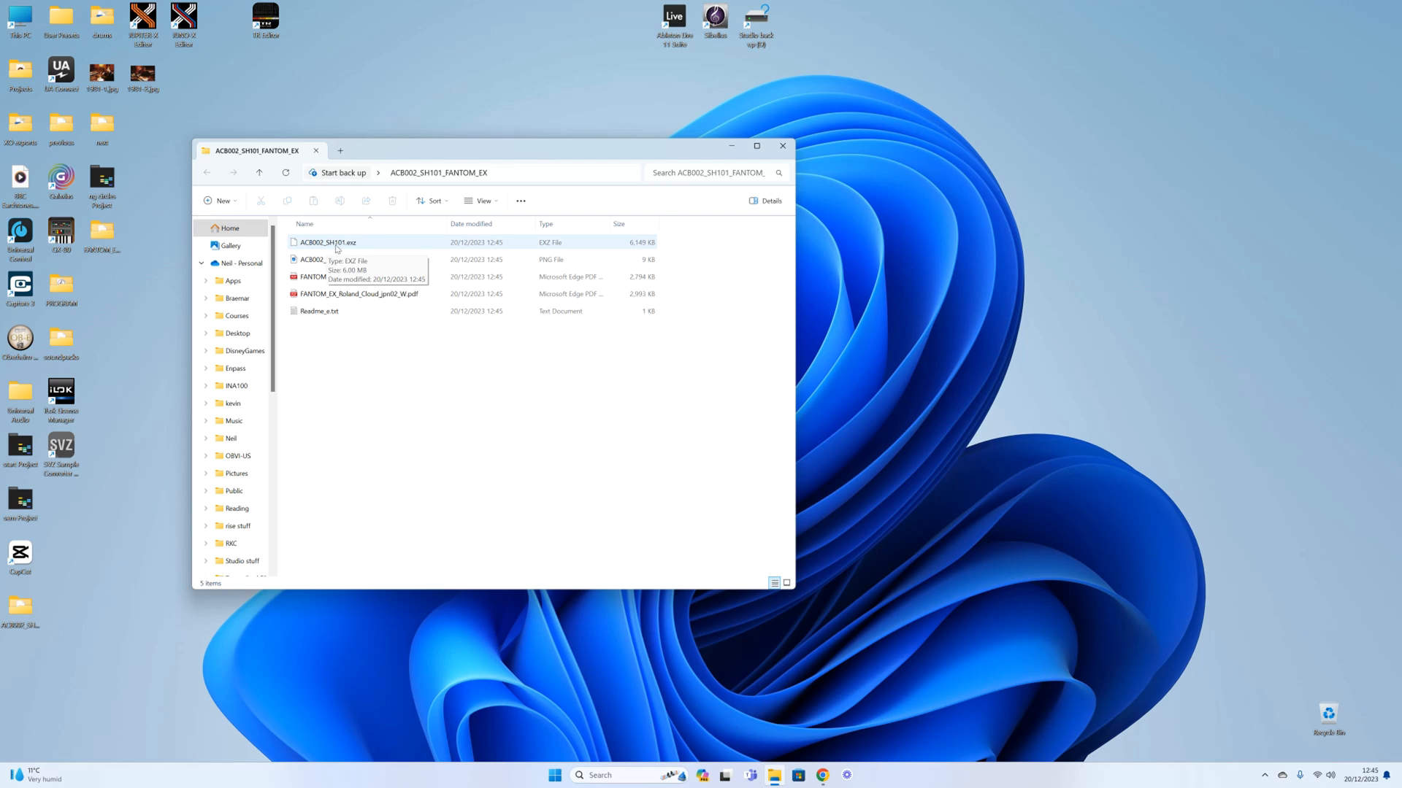
mouse_move(351, 250)
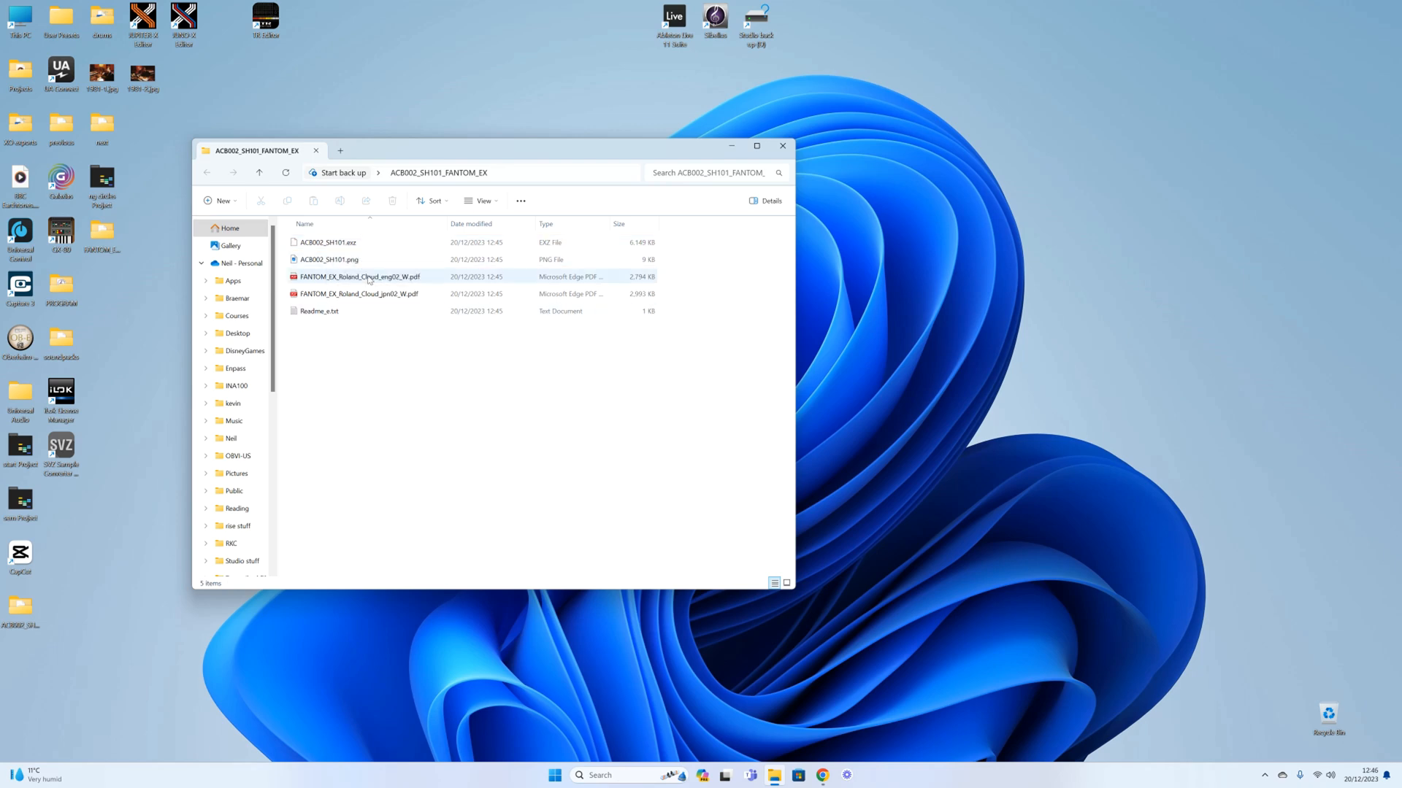
mouse_move(358, 294)
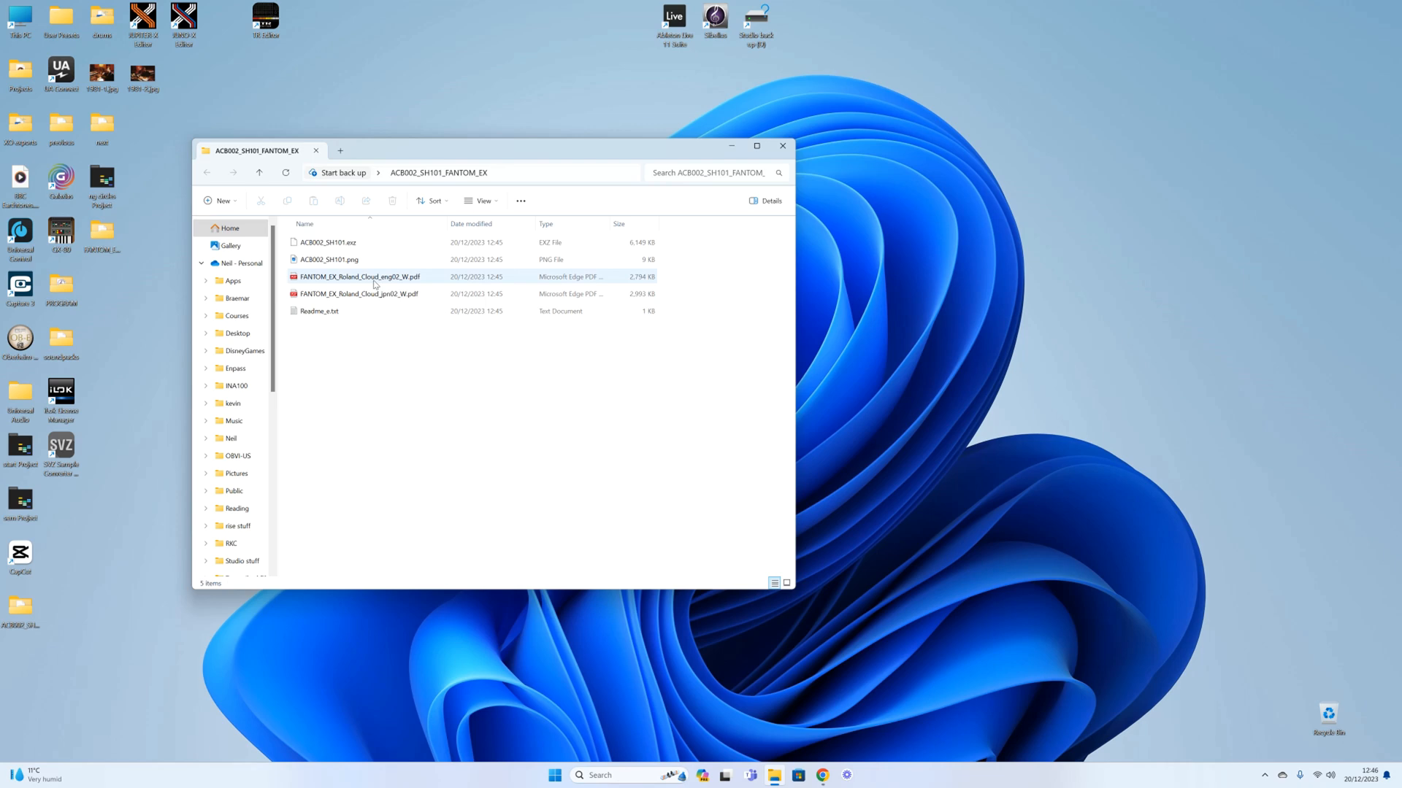
click(319, 311)
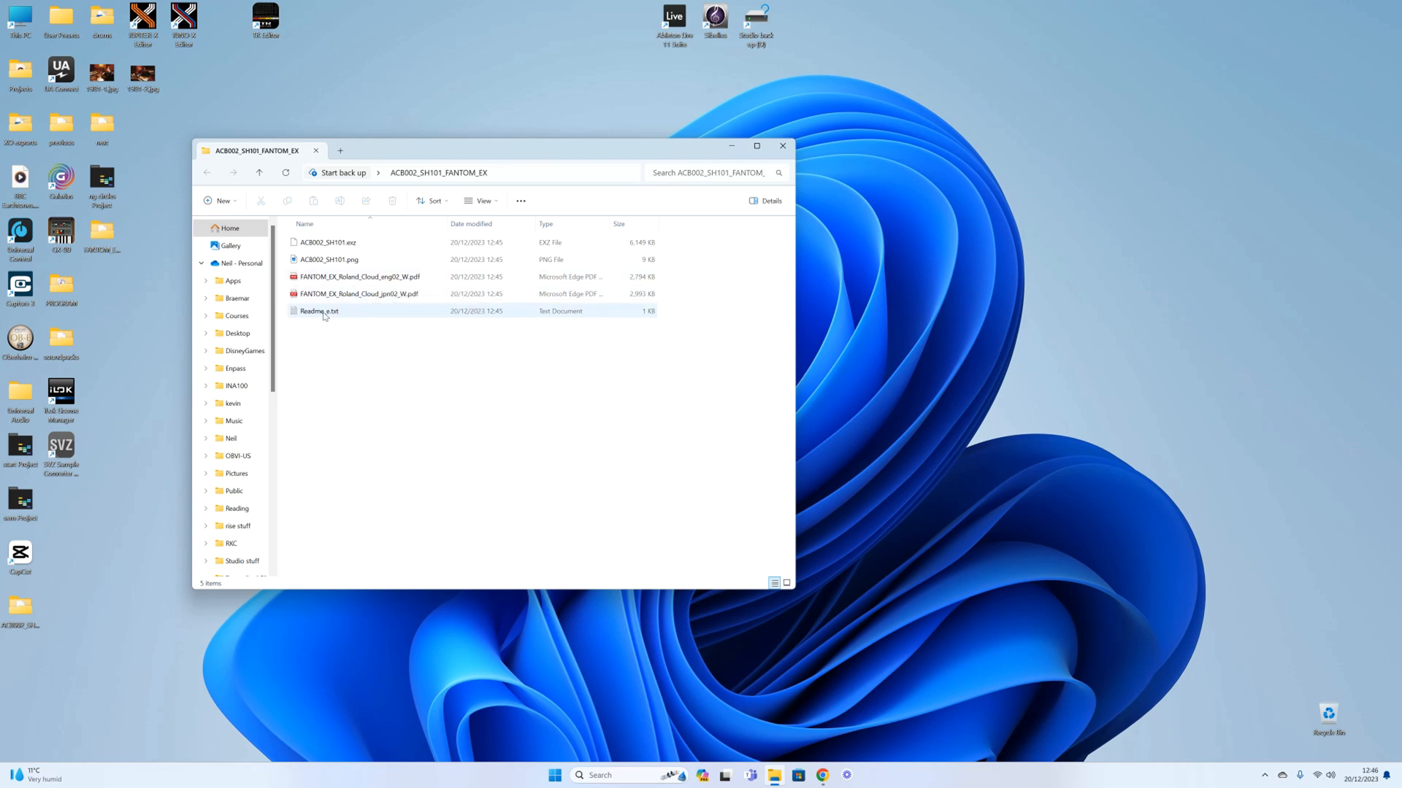
click(328, 259)
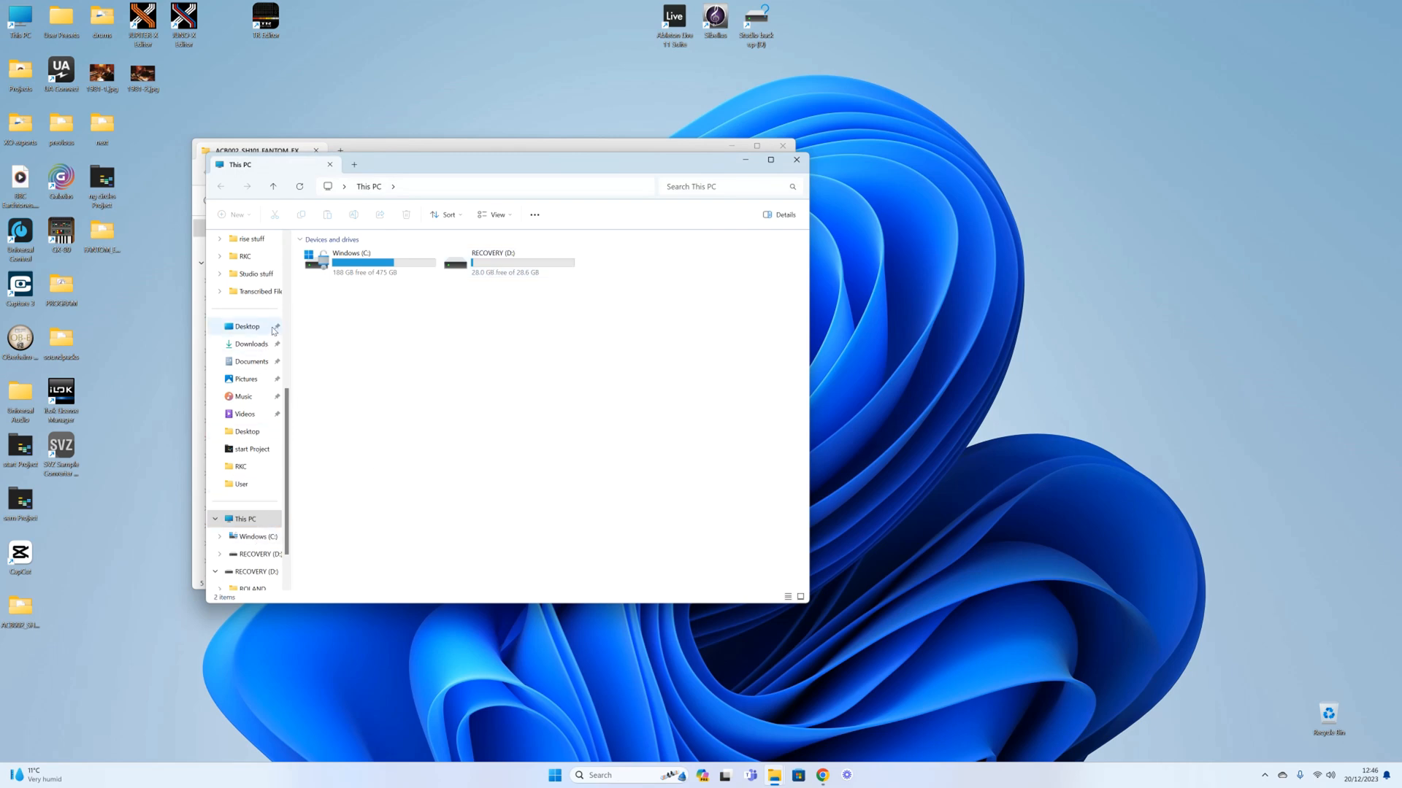
mouse_move(559, 170)
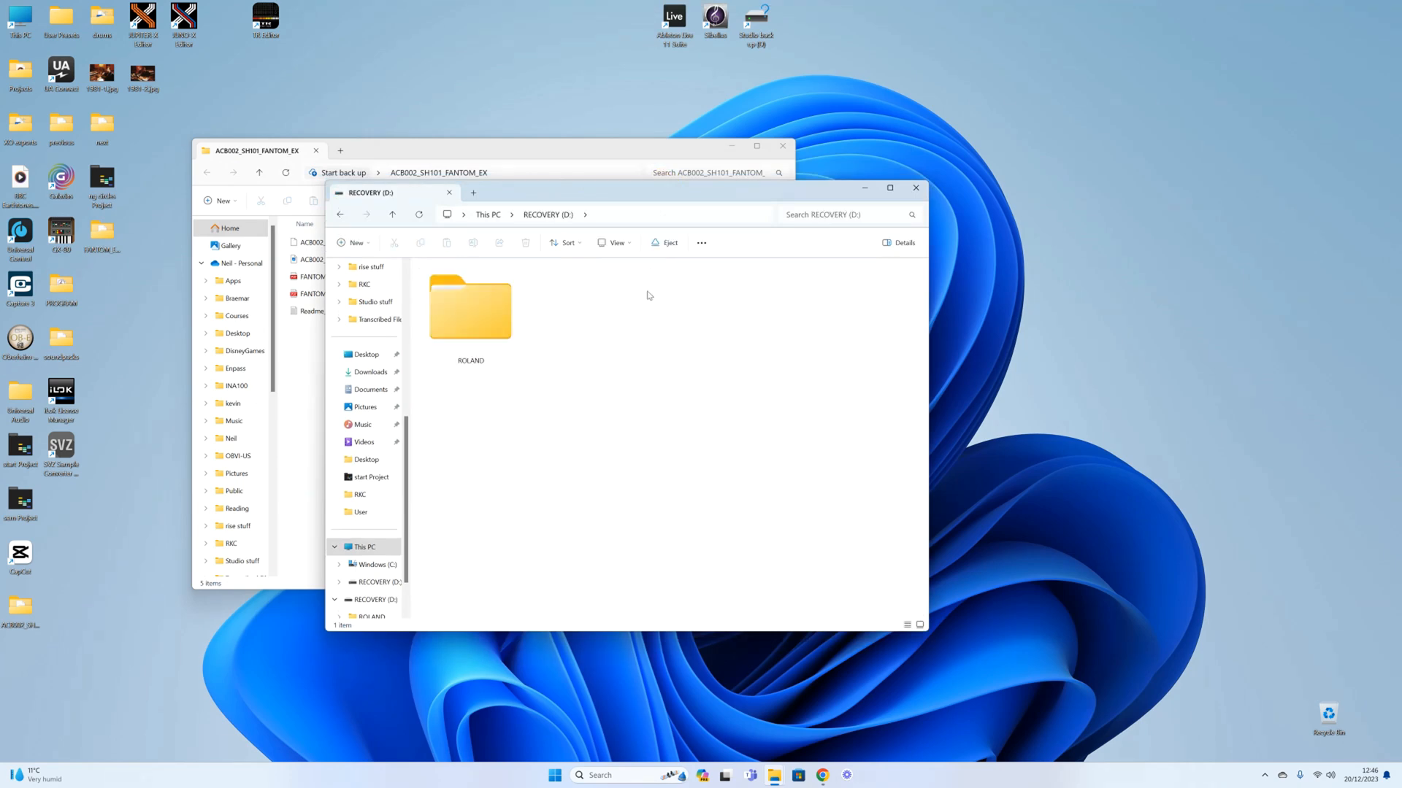
mouse_move(522, 196)
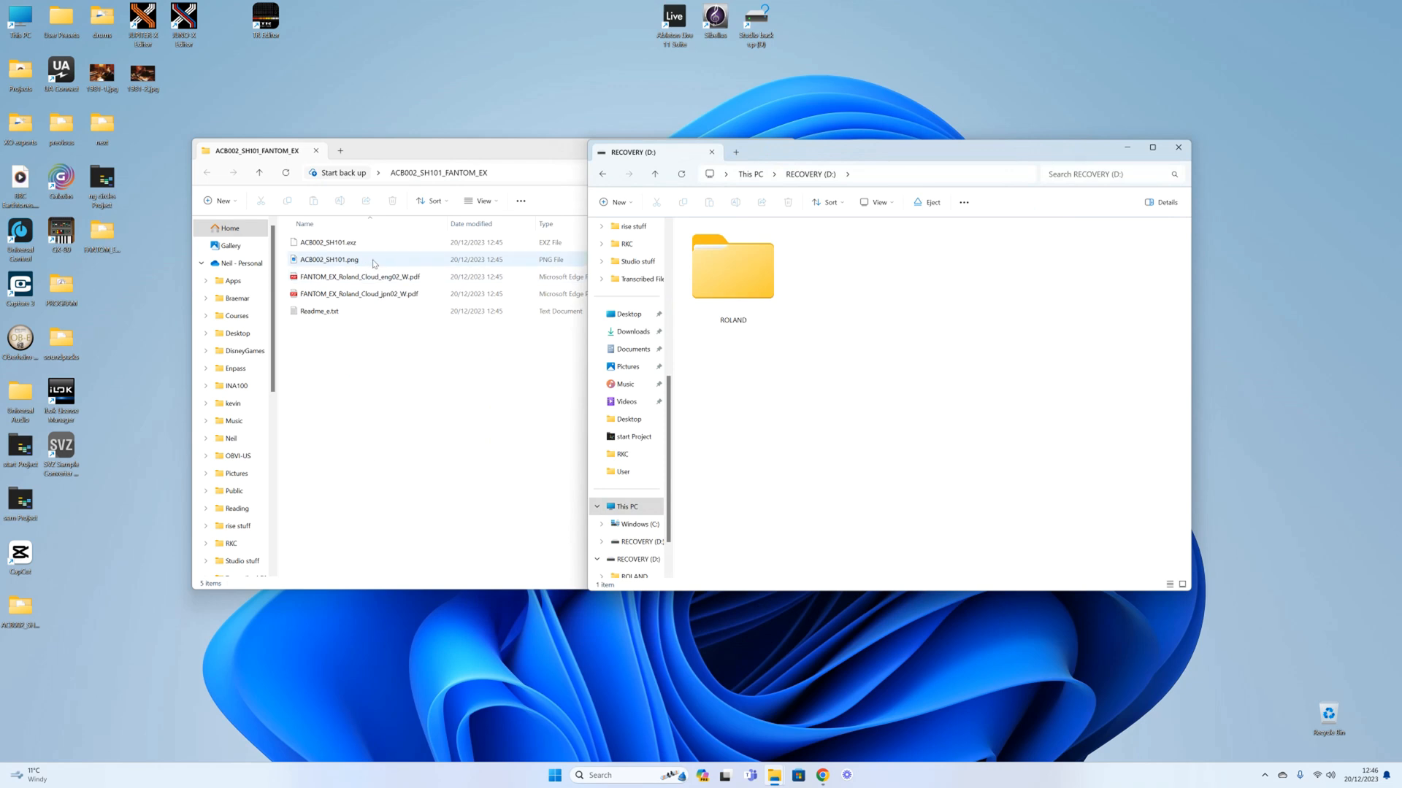
Copy ACB002_SH101.png and ACB002_SH101.exz onto the RECOVERY (D:) drive root.
click(329, 259)
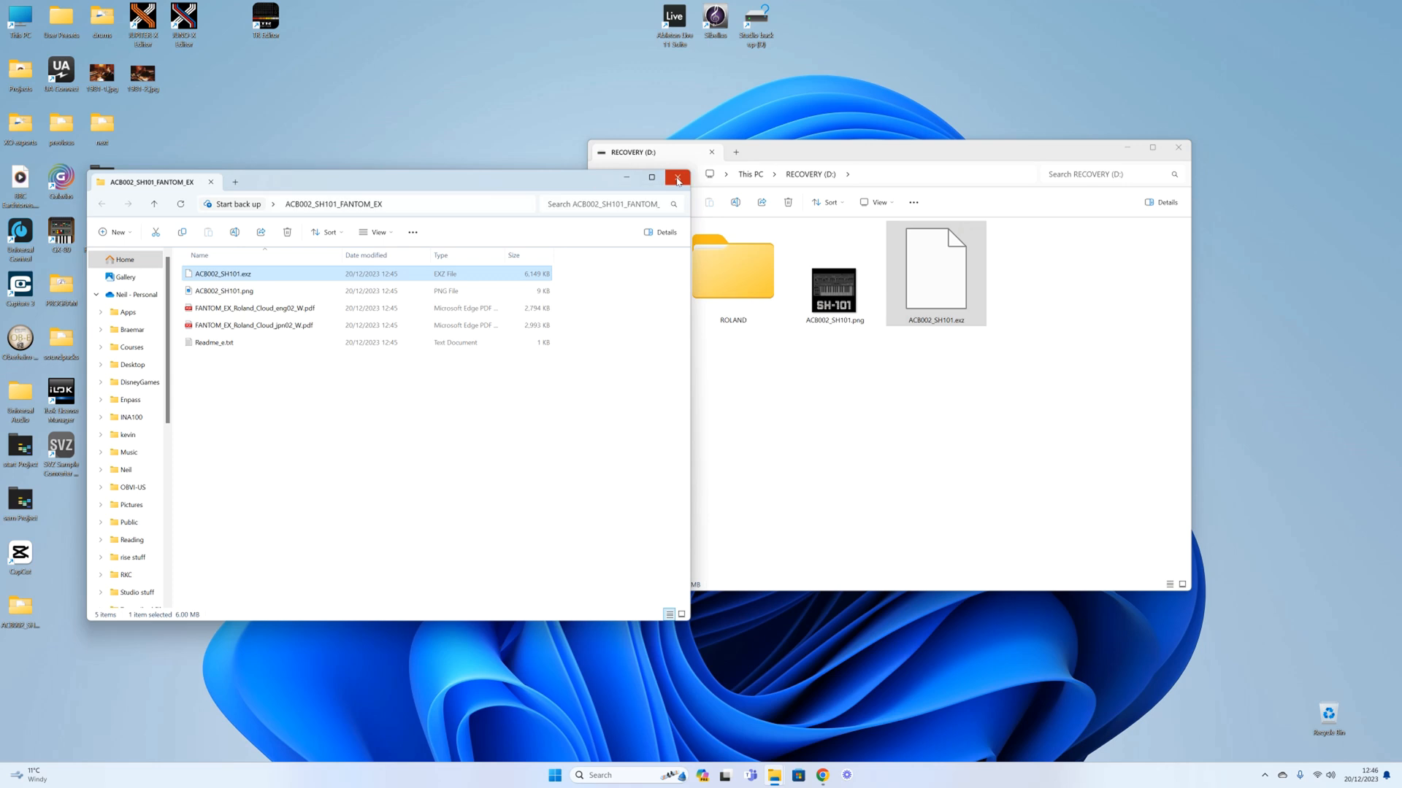
Close the download folder, check inside ROLAND, then return to the RECOVERY (D:) root.
click(676, 177)
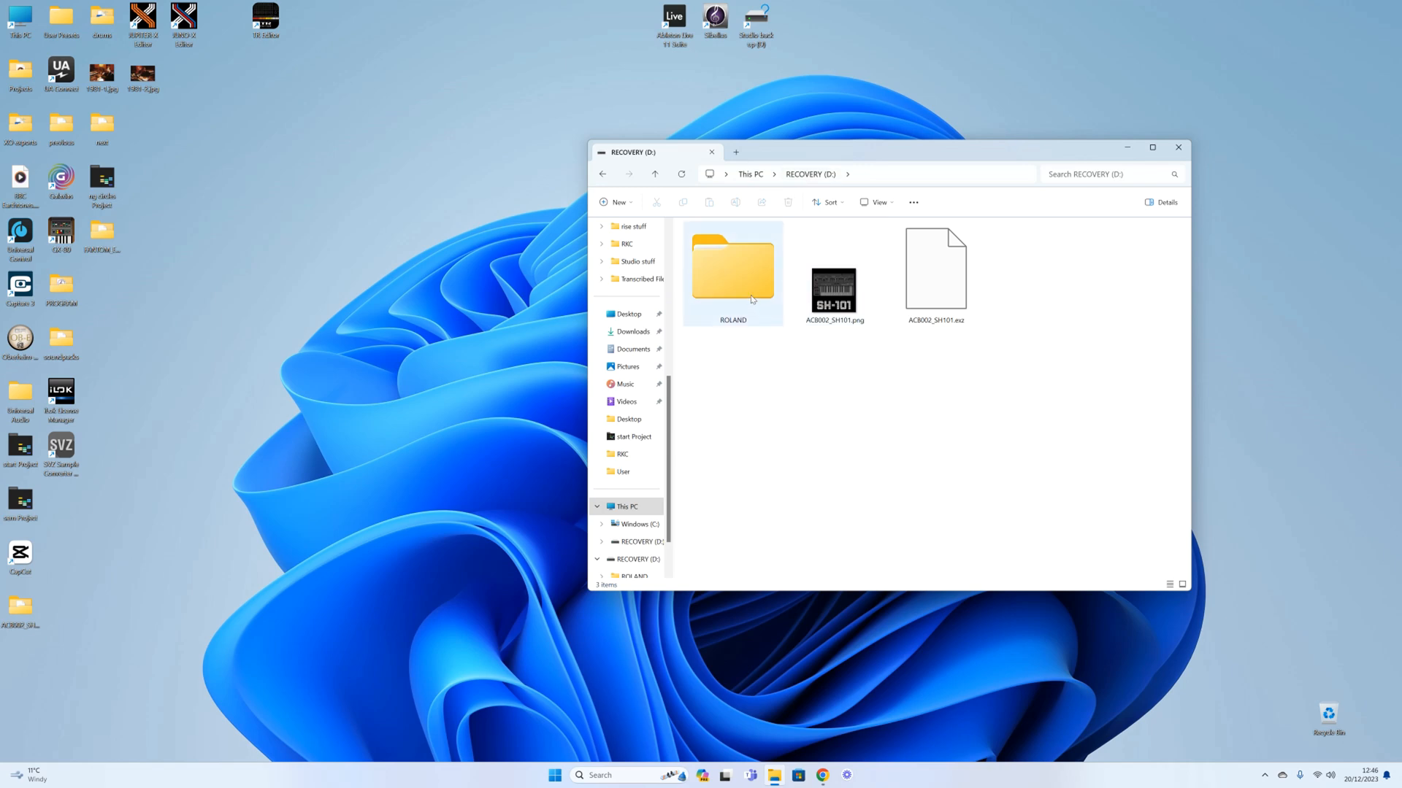
double_click(732, 263)
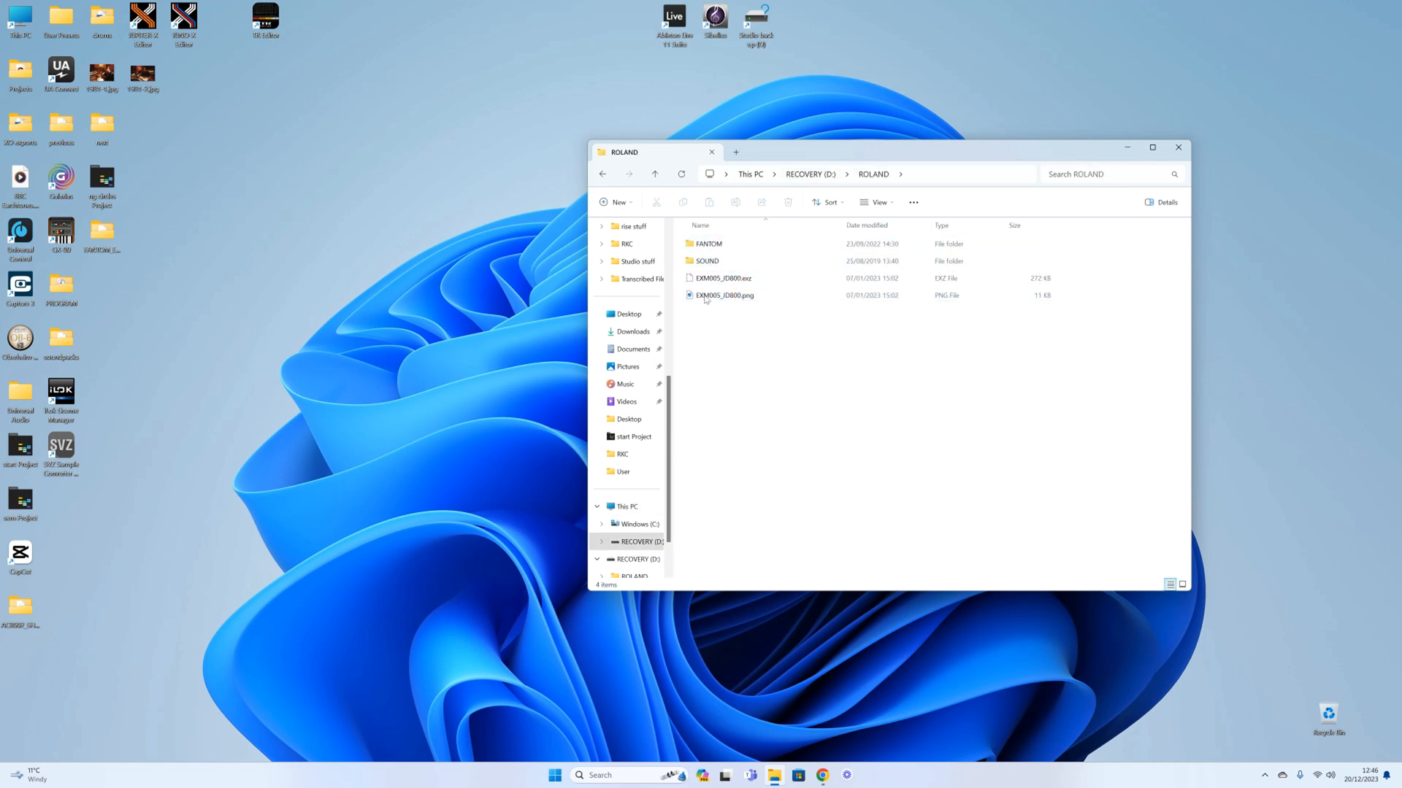
click(656, 173)
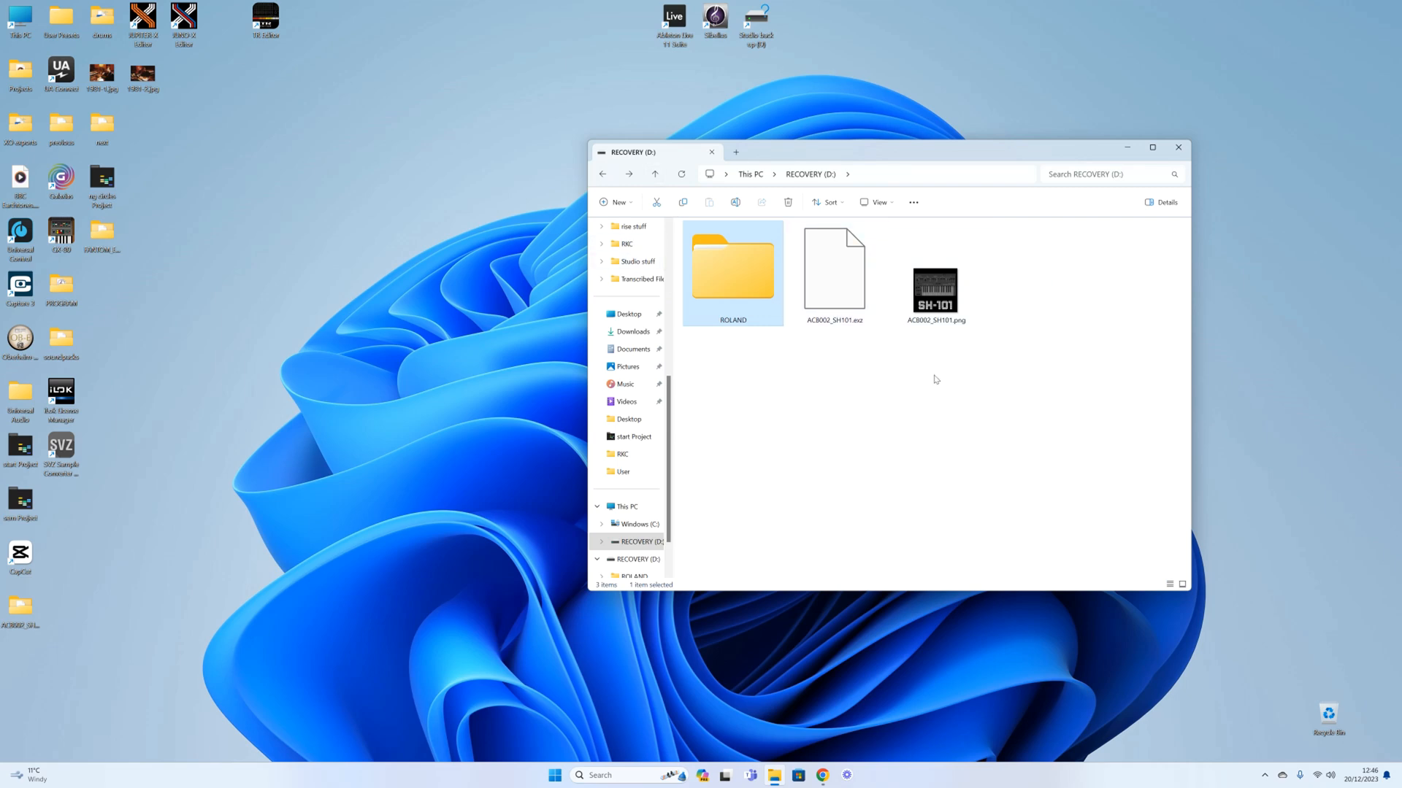
mouse_move(981, 402)
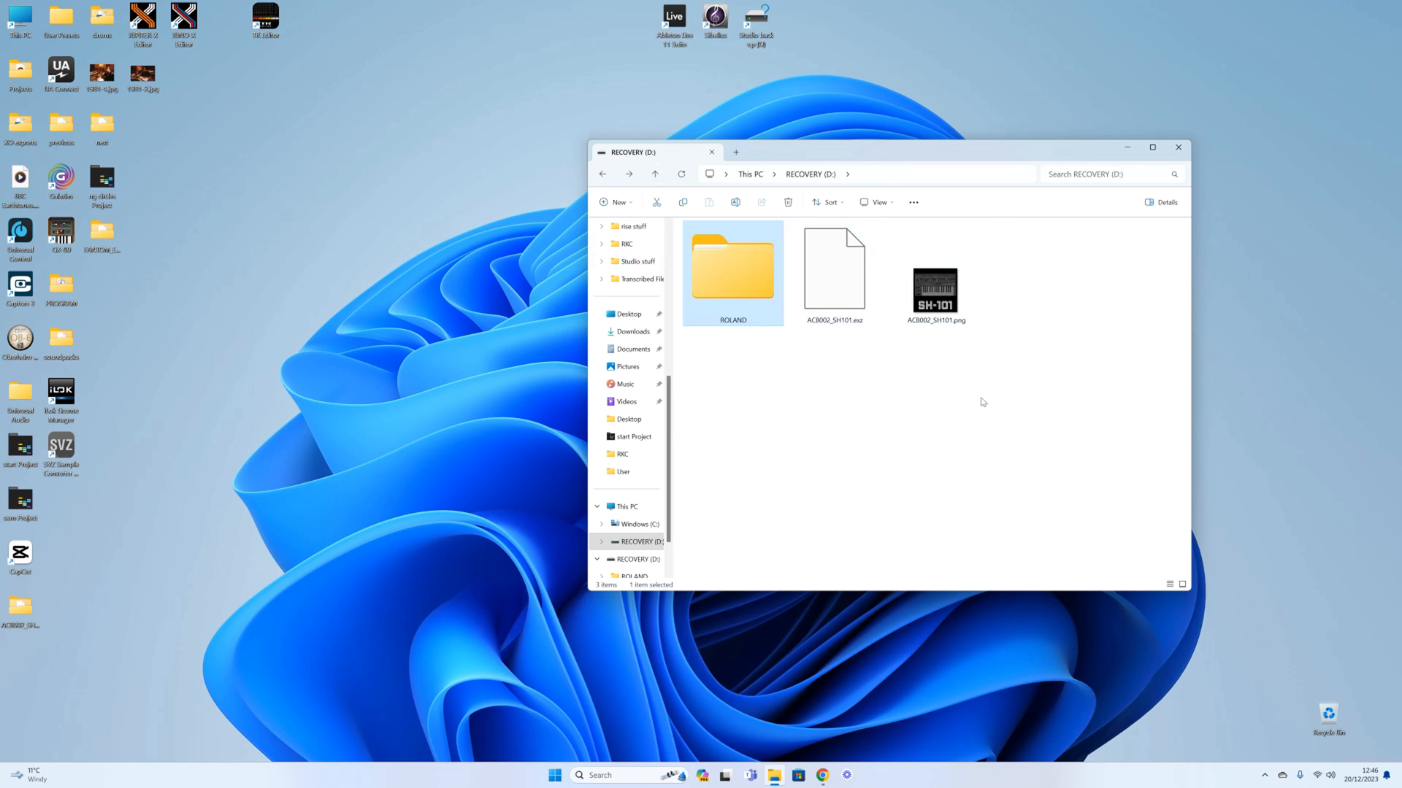
mouse_move(764, 429)
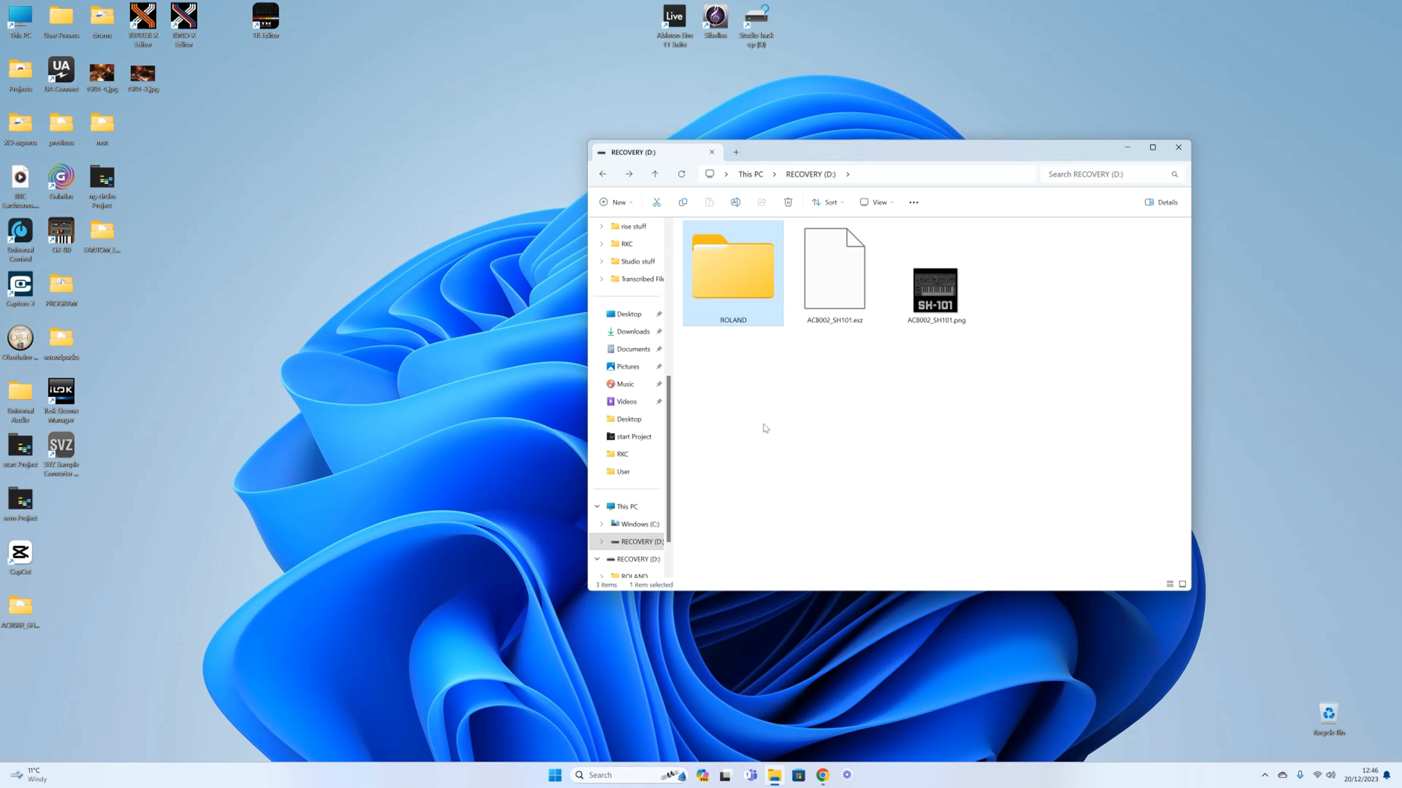
mouse_move(851, 396)
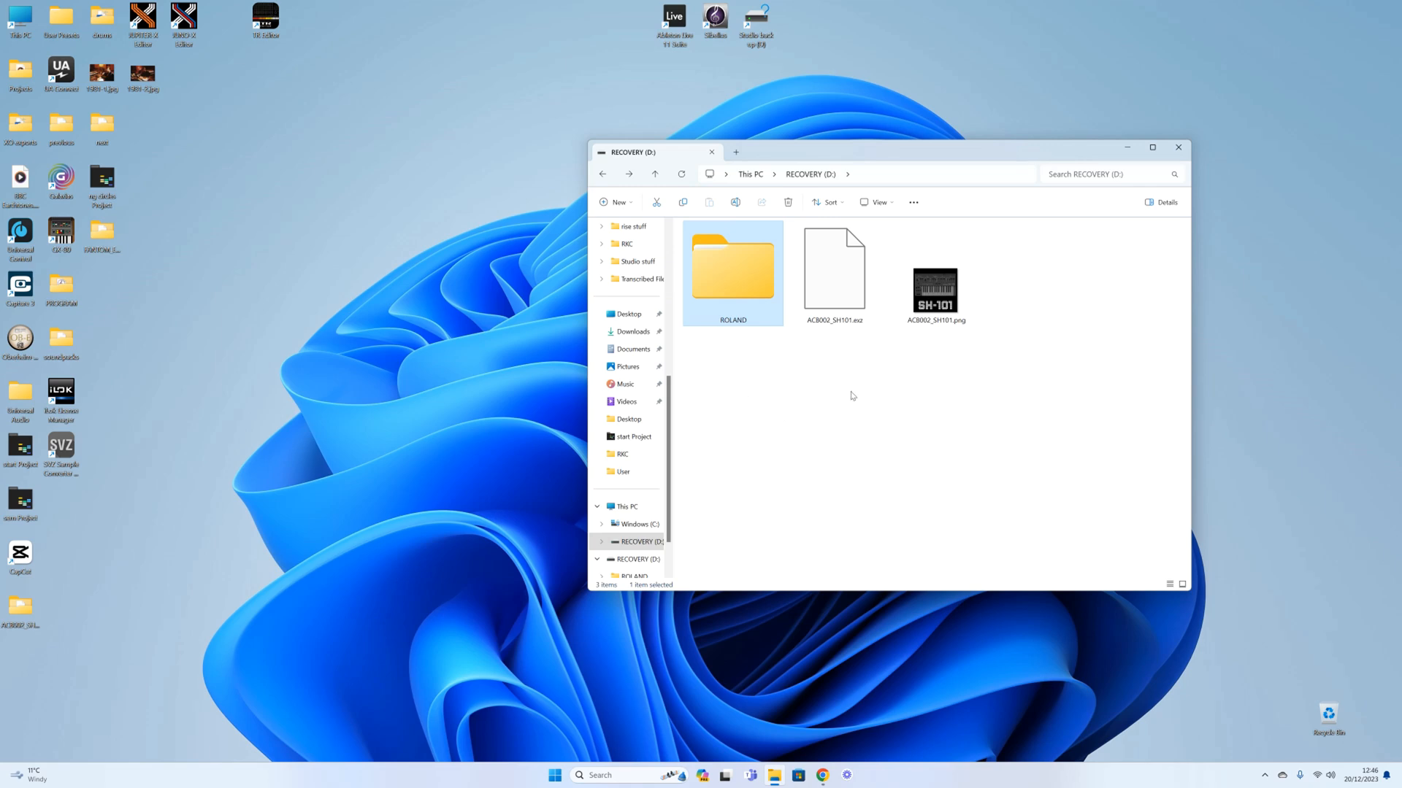
mouse_move(1016, 437)
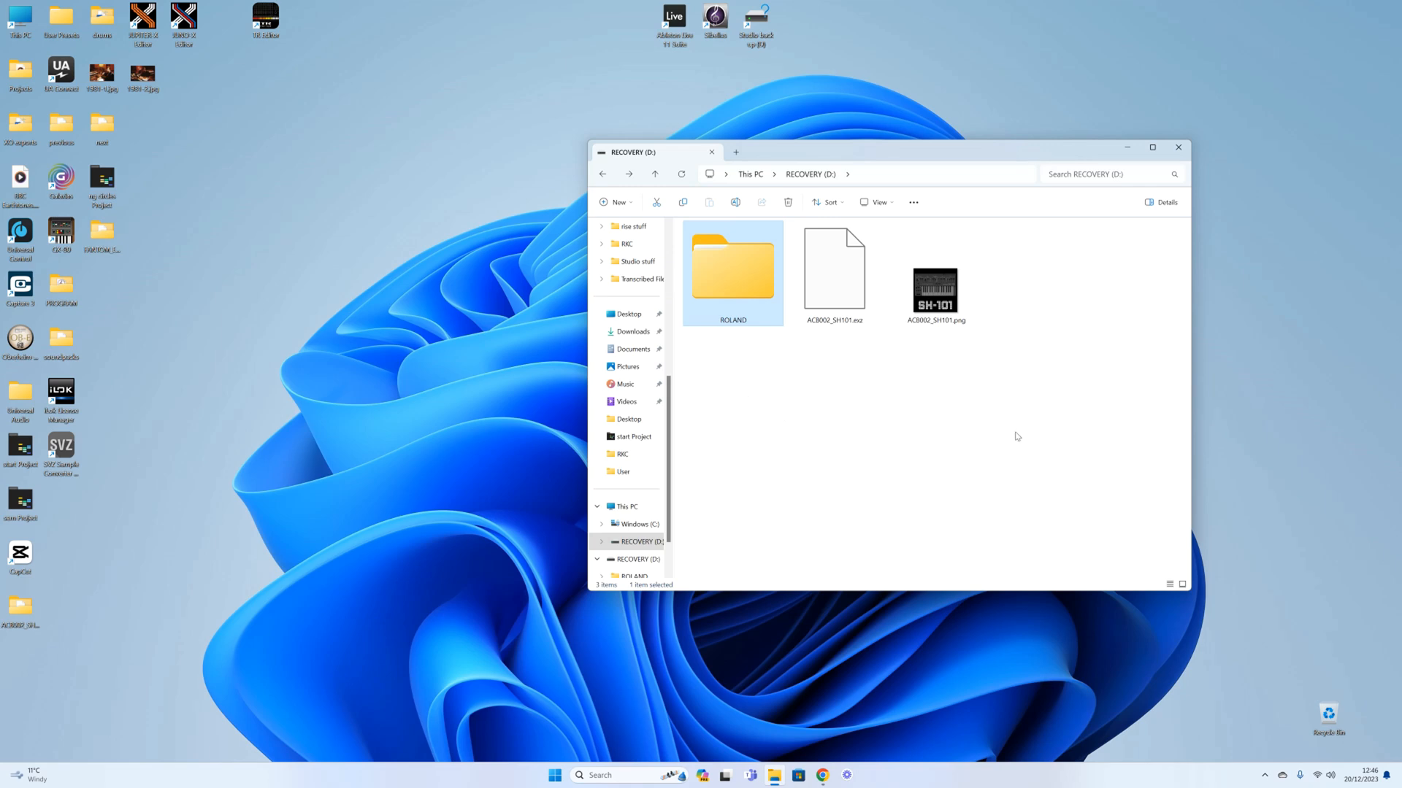
mouse_move(1178, 147)
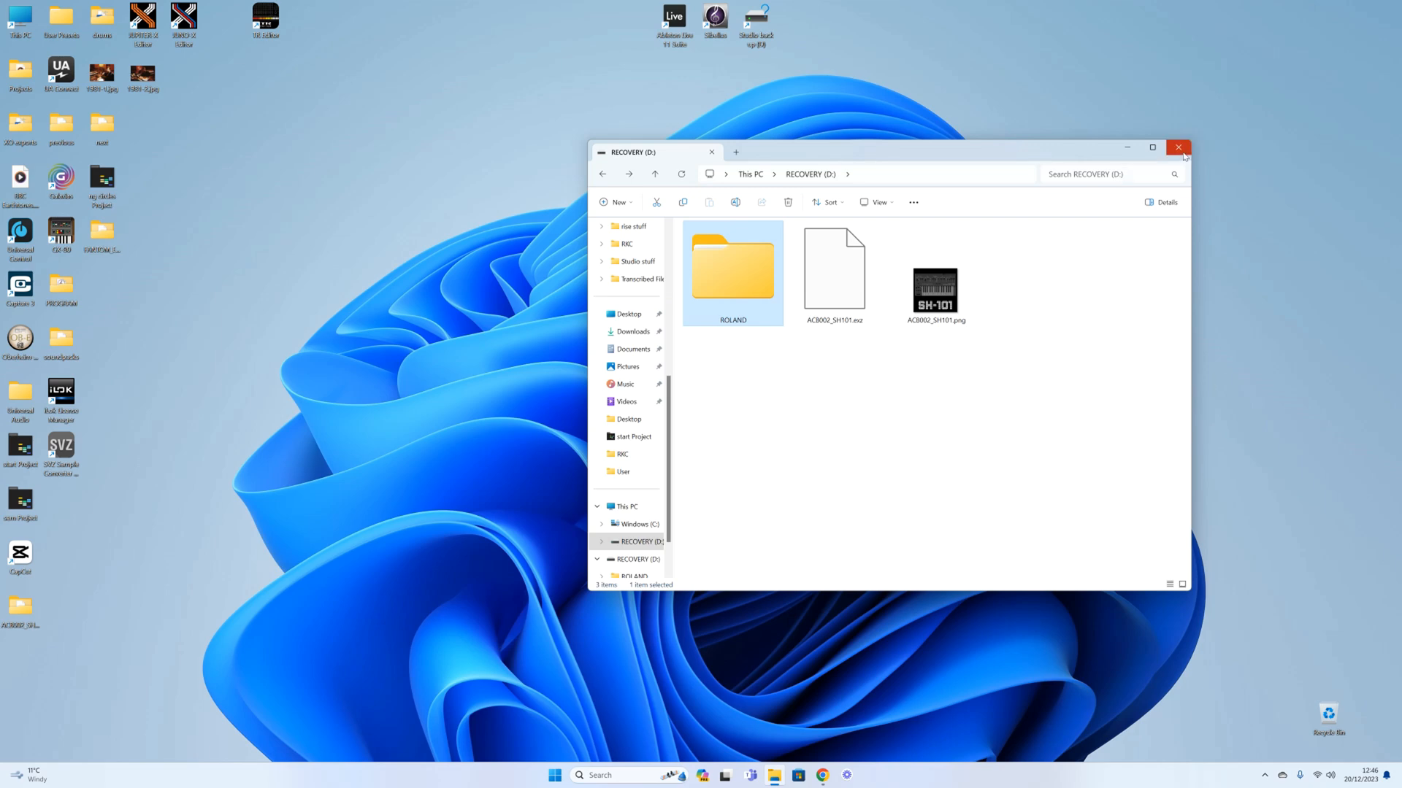
Close the RECOVERY (D:) Explorer window, leaving only the Windows desktop.
click(1178, 147)
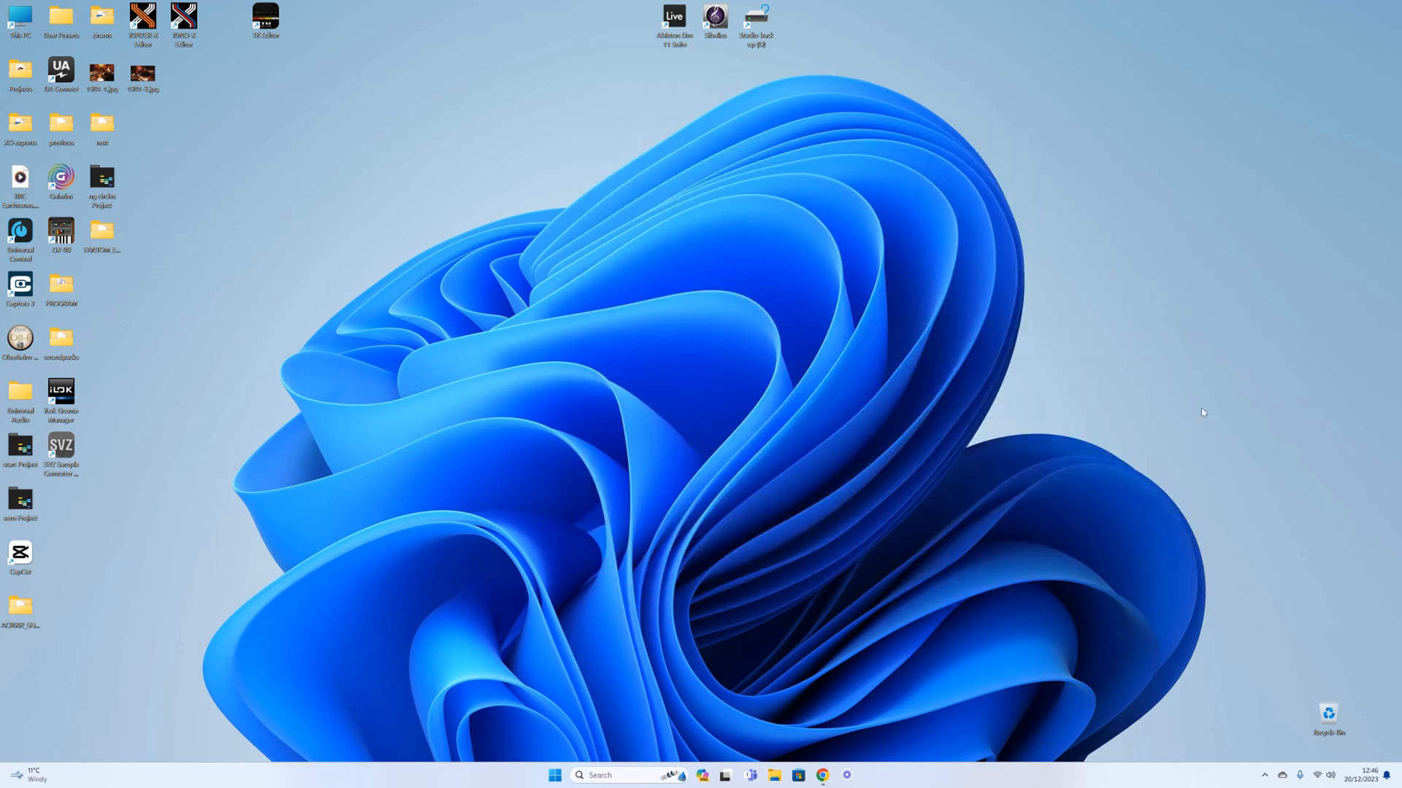
mouse_move(1227, 629)
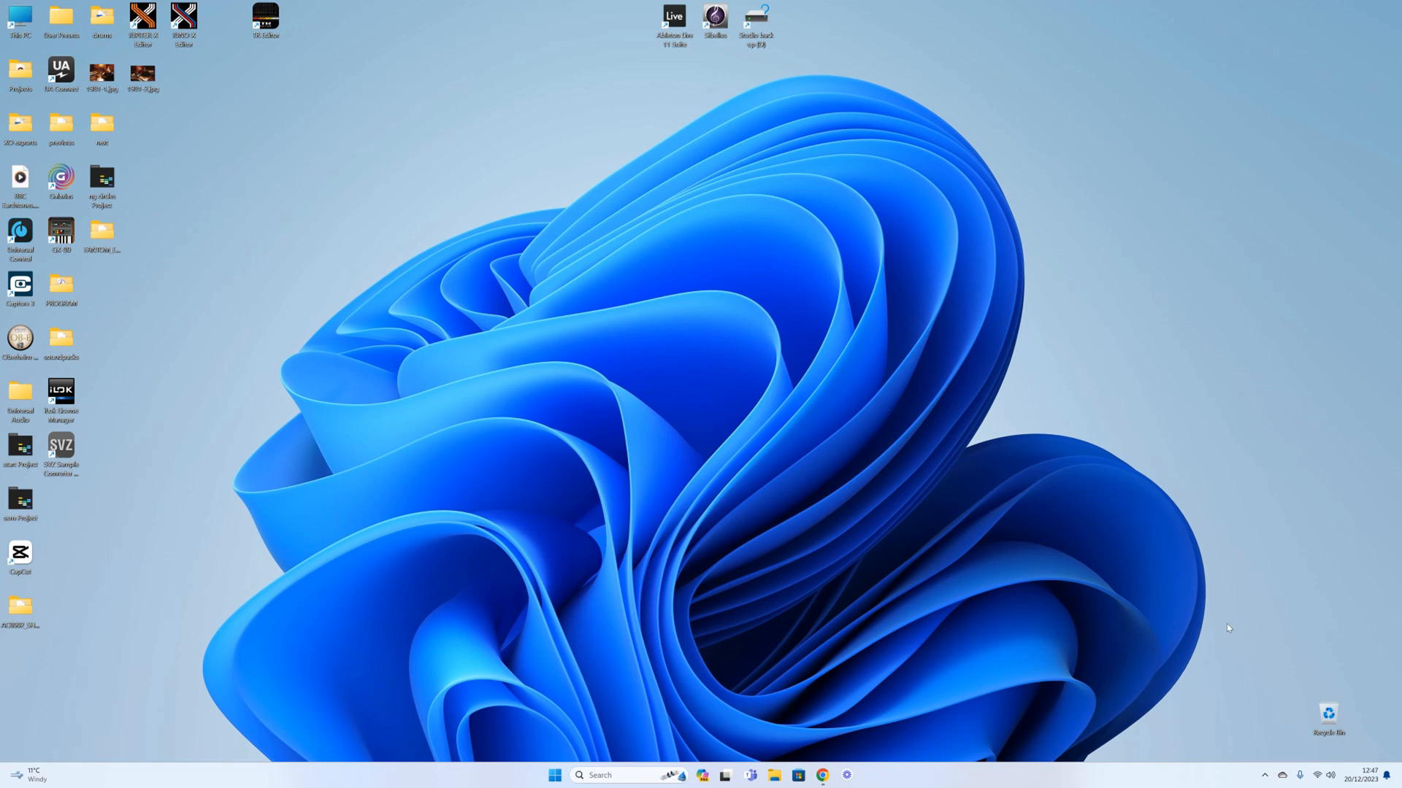
mouse_move(1162, 578)
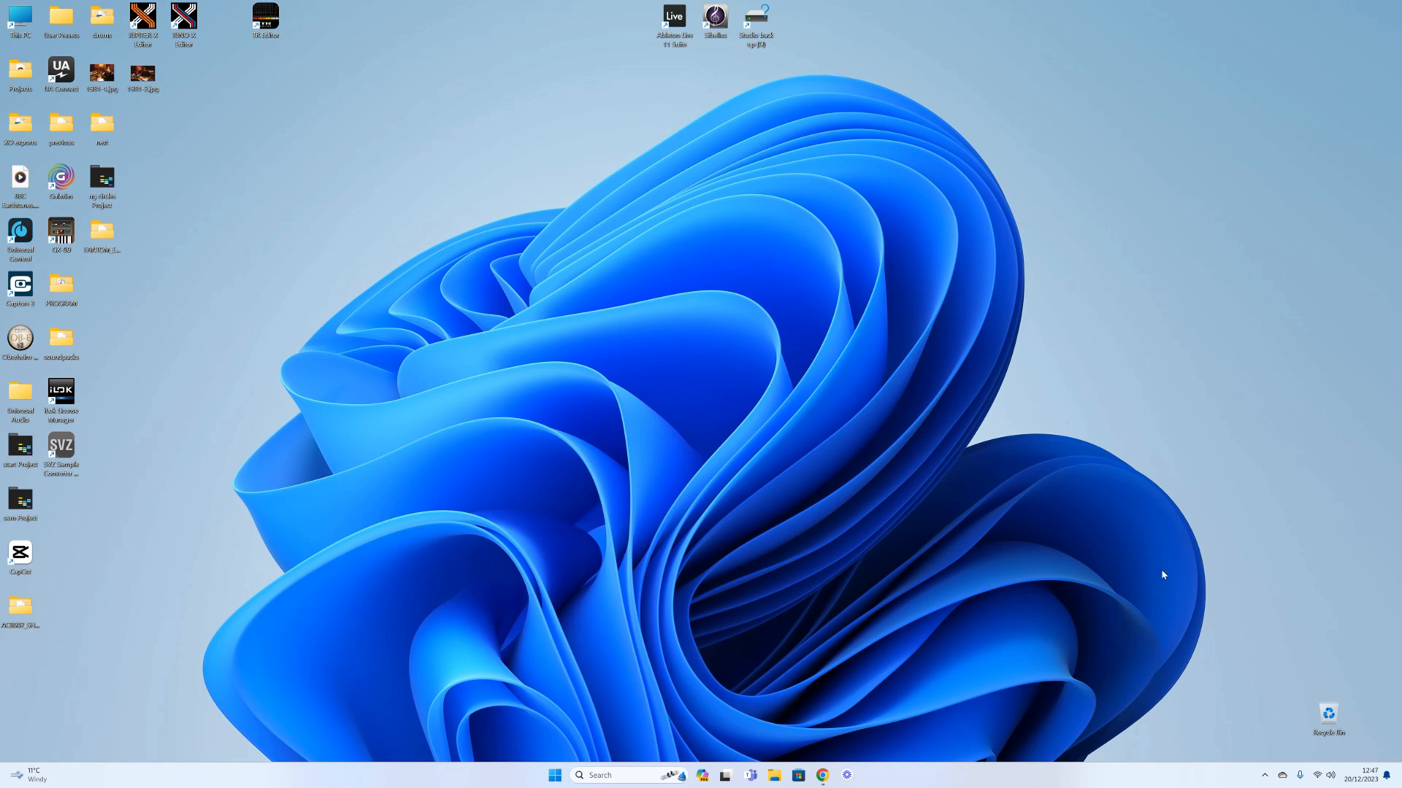
mouse_move(1168, 566)
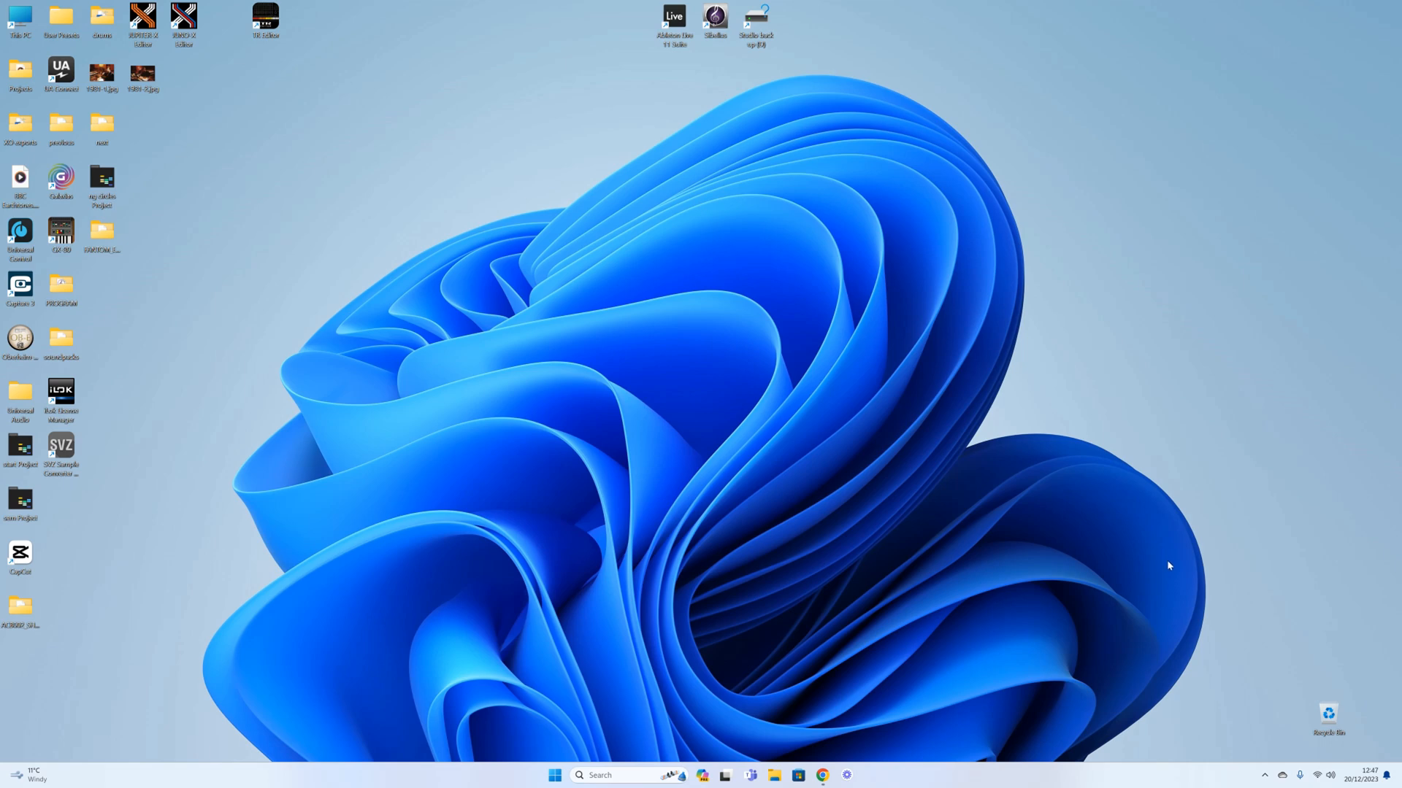
mouse_move(1202, 641)
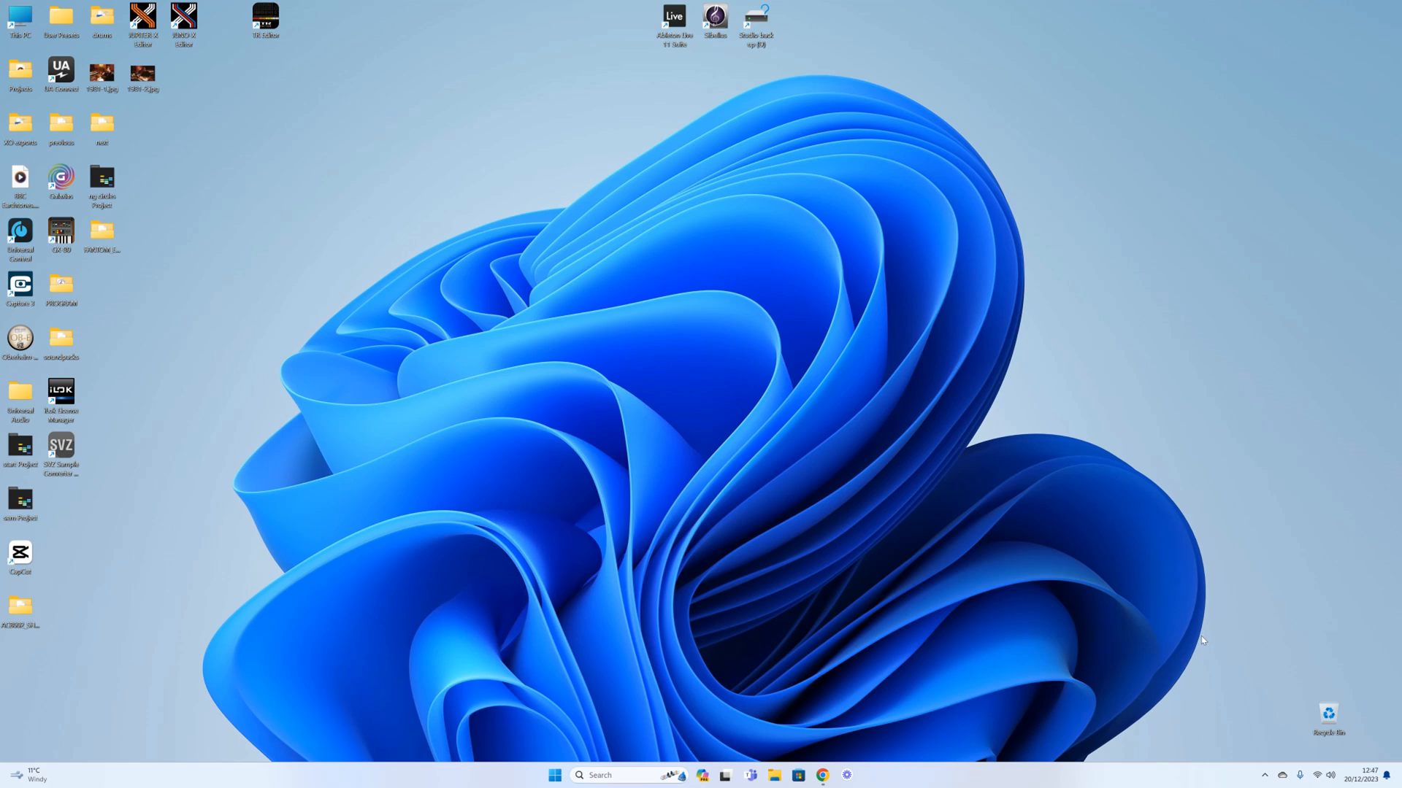